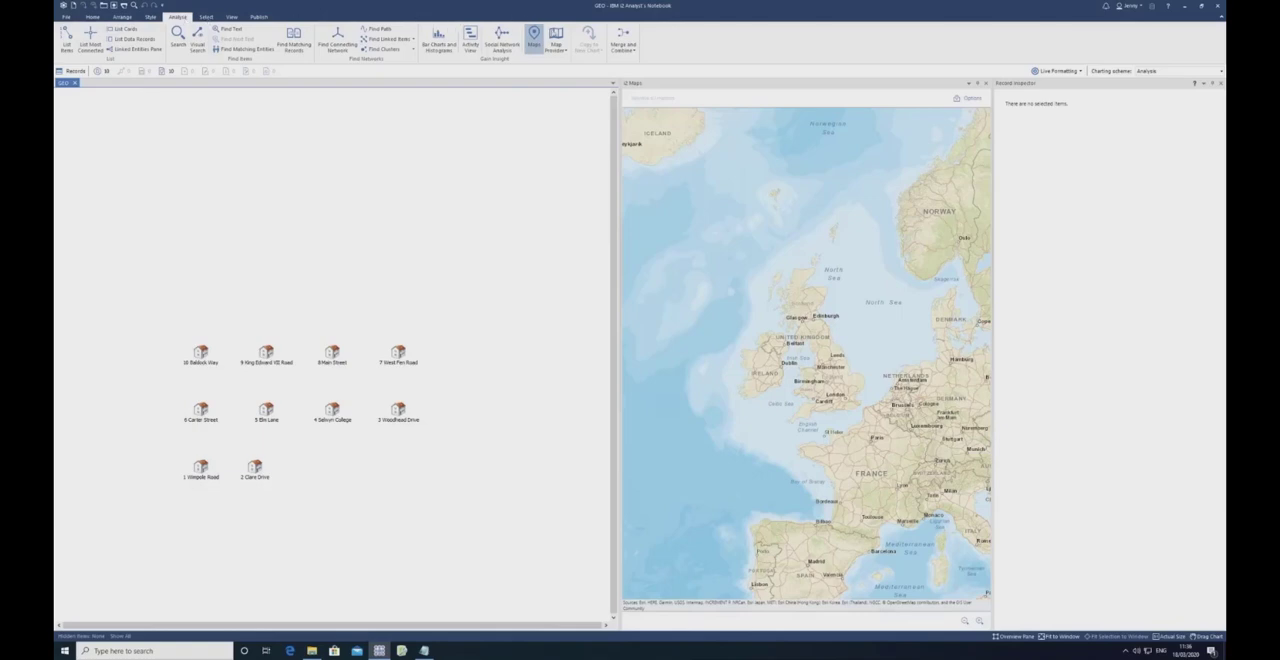
mouse_move(534, 36)
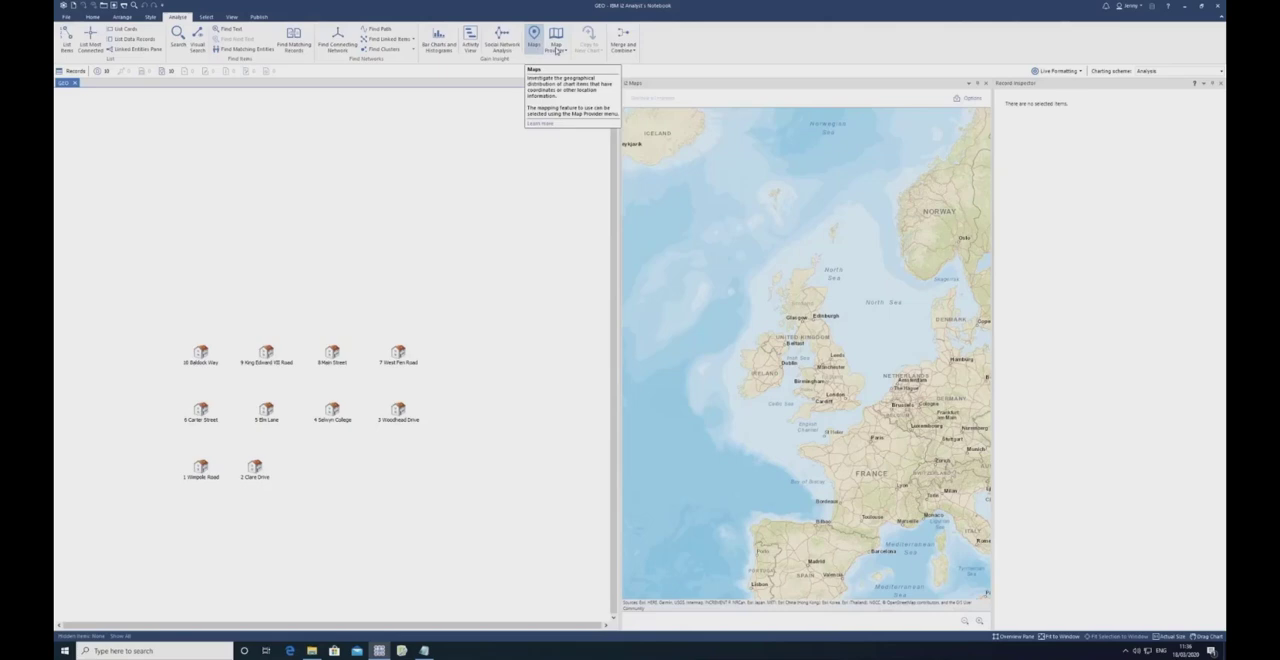
Step: Toggle the map pane off and back on from the map display options
click(556, 44)
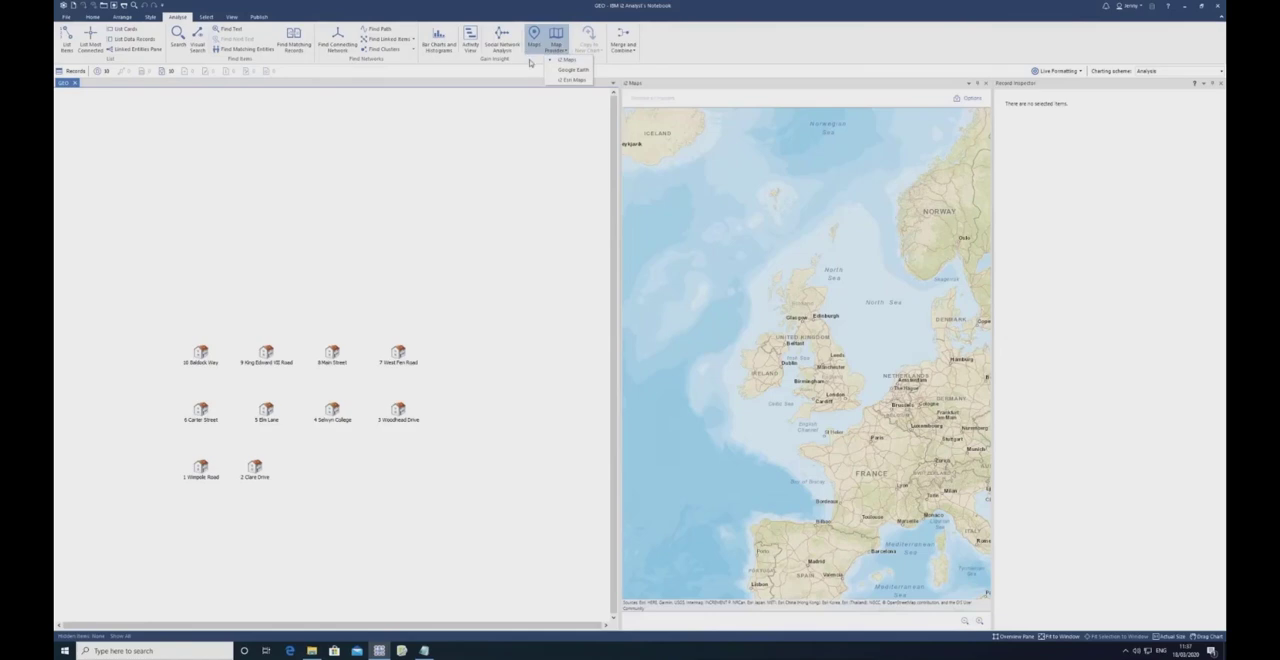
click(534, 40)
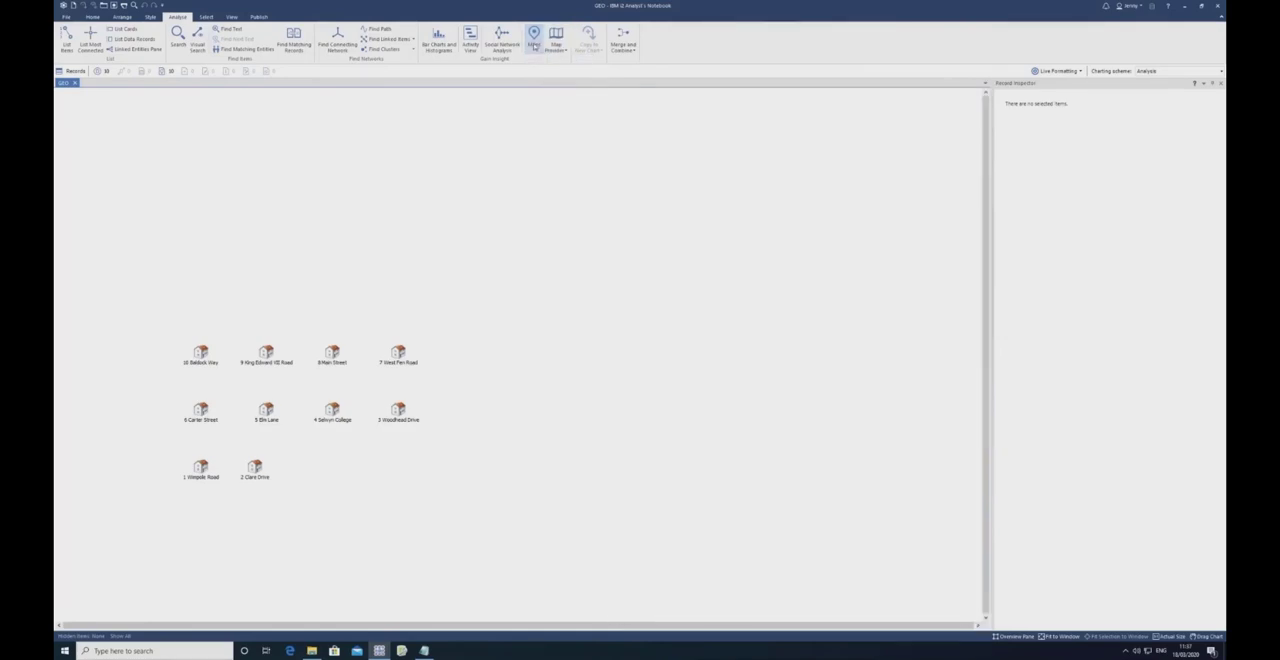
click(534, 38)
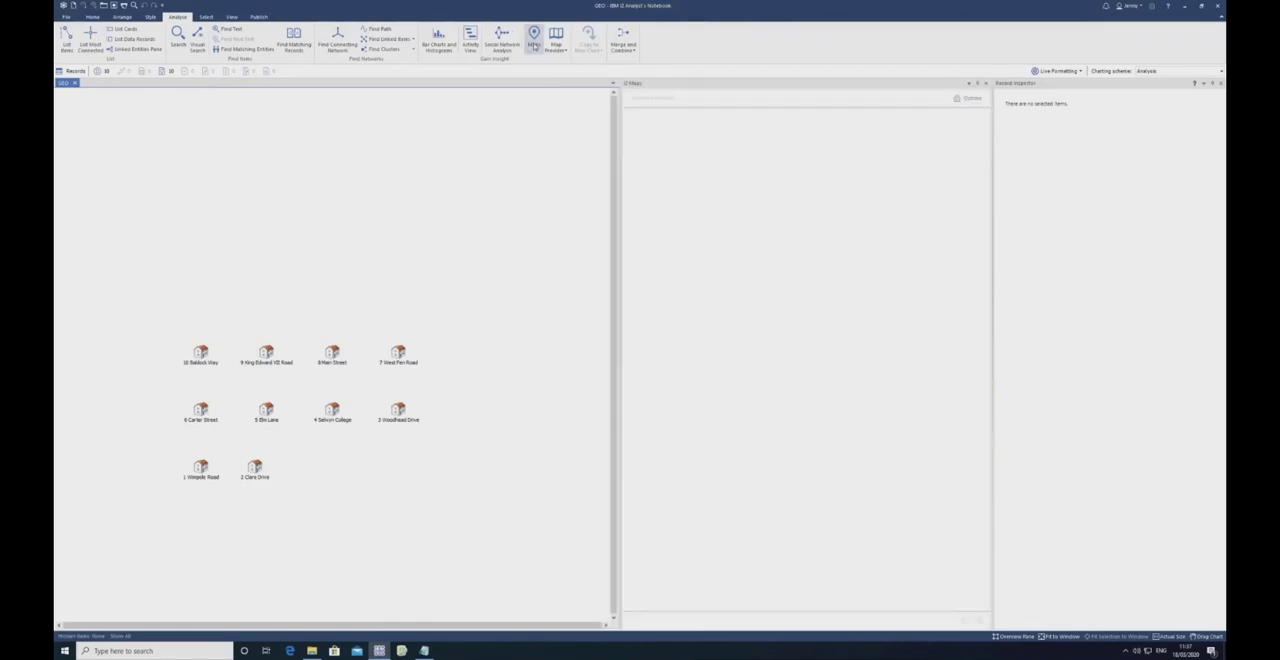
click(534, 38)
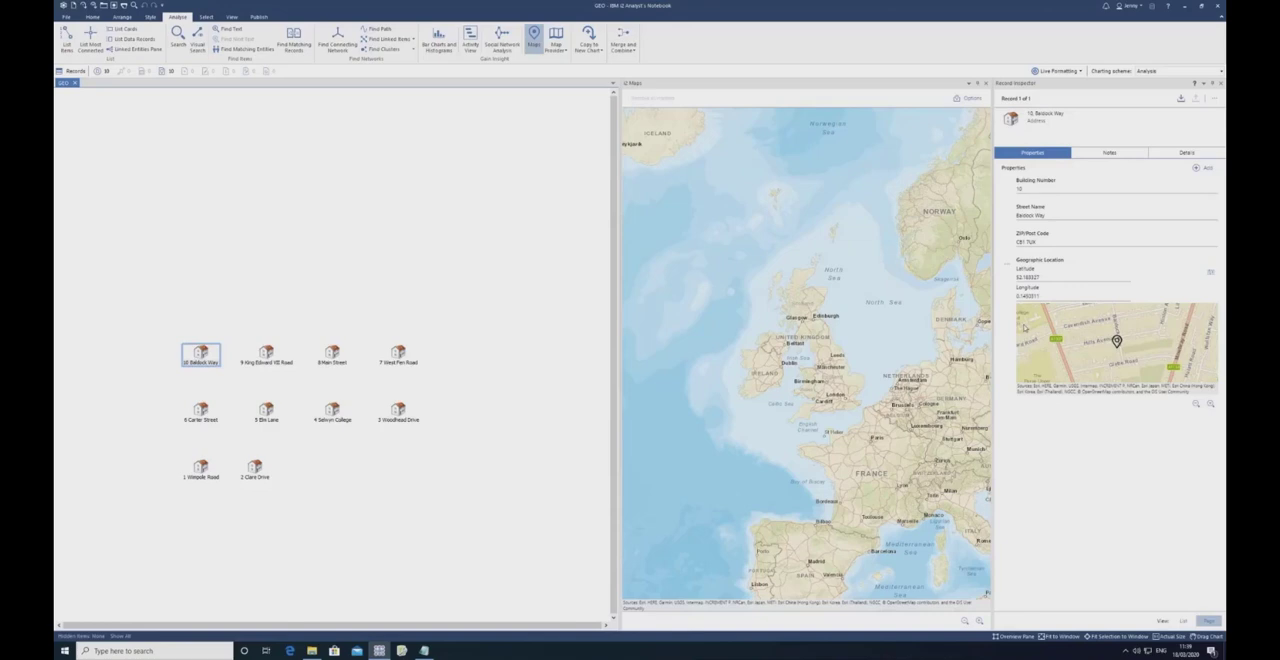
mouse_move(1052, 288)
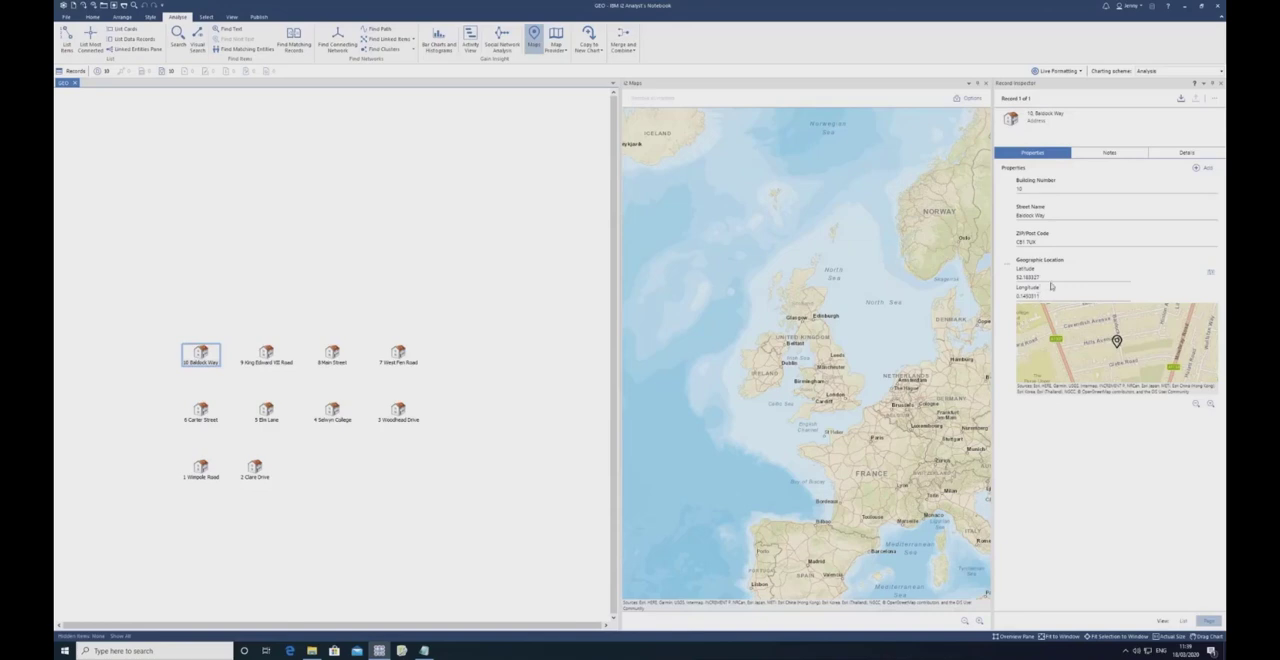
mouse_move(1052, 286)
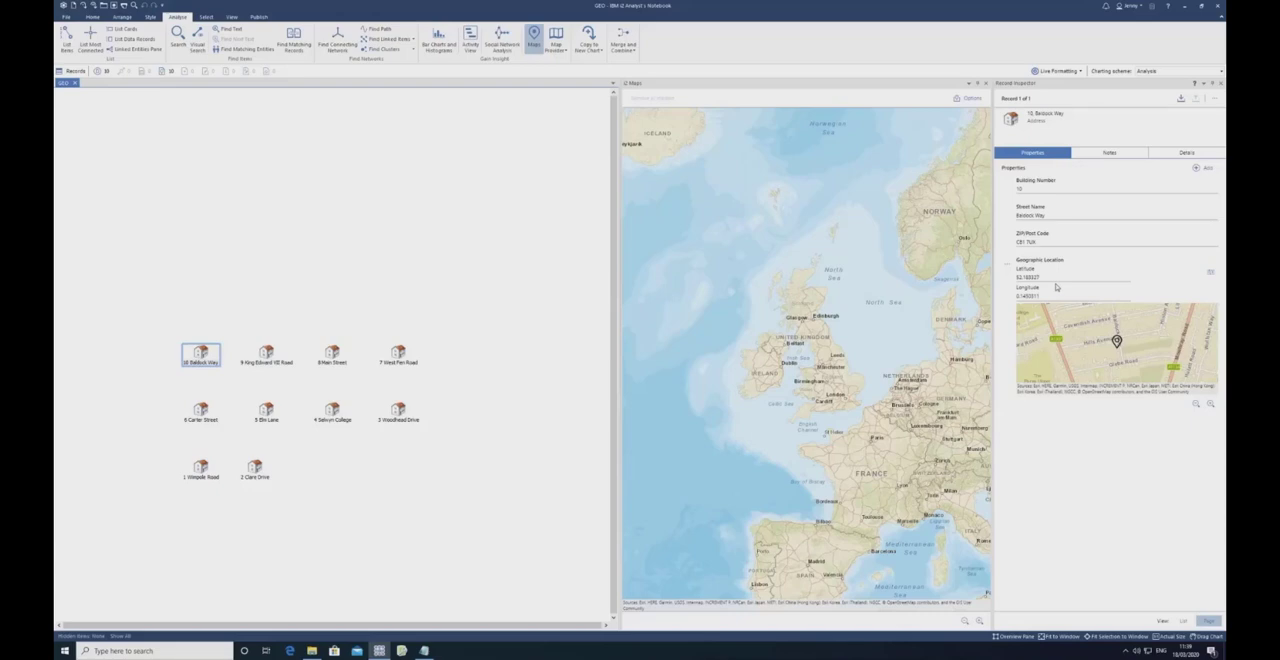
mouse_move(1192, 408)
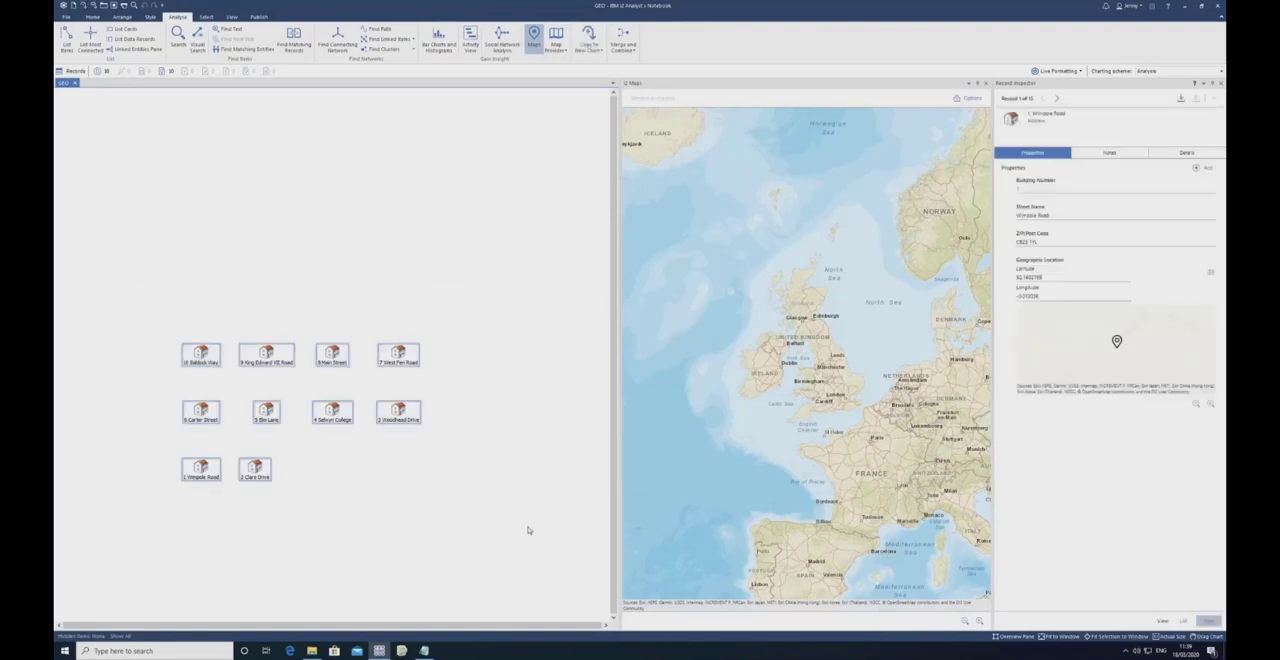
Step: Step through four address records using the Record Inspector's next-record arrow
click(1058, 98)
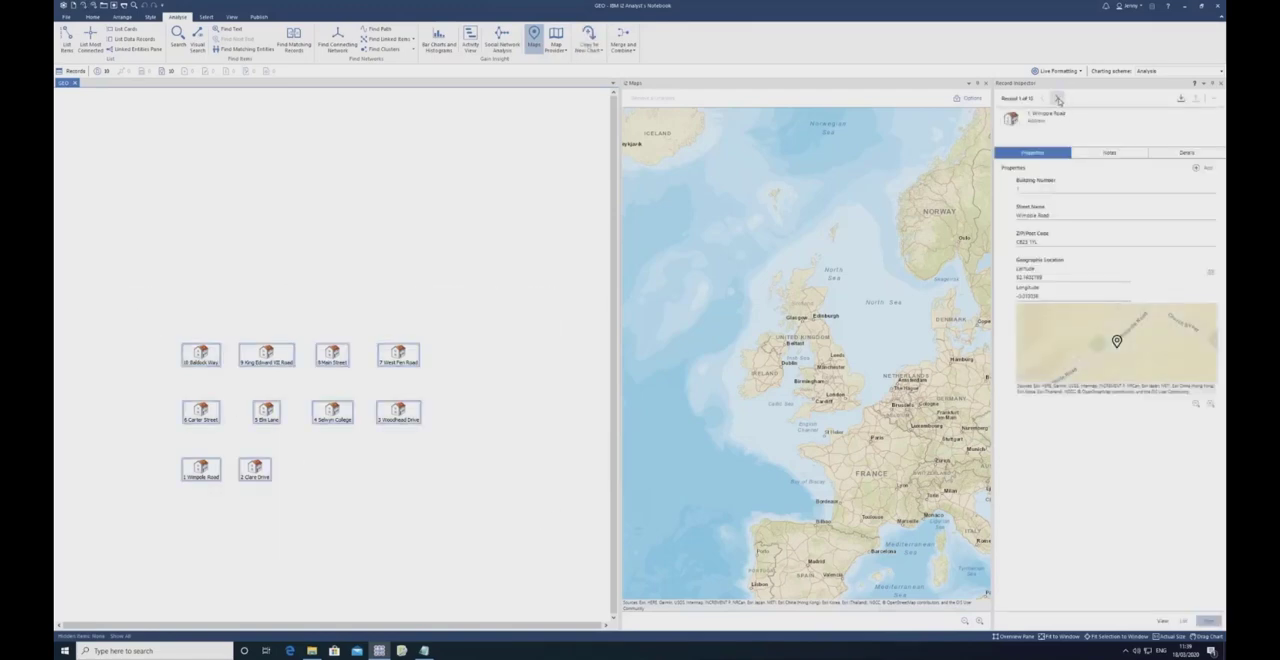
click(1056, 98)
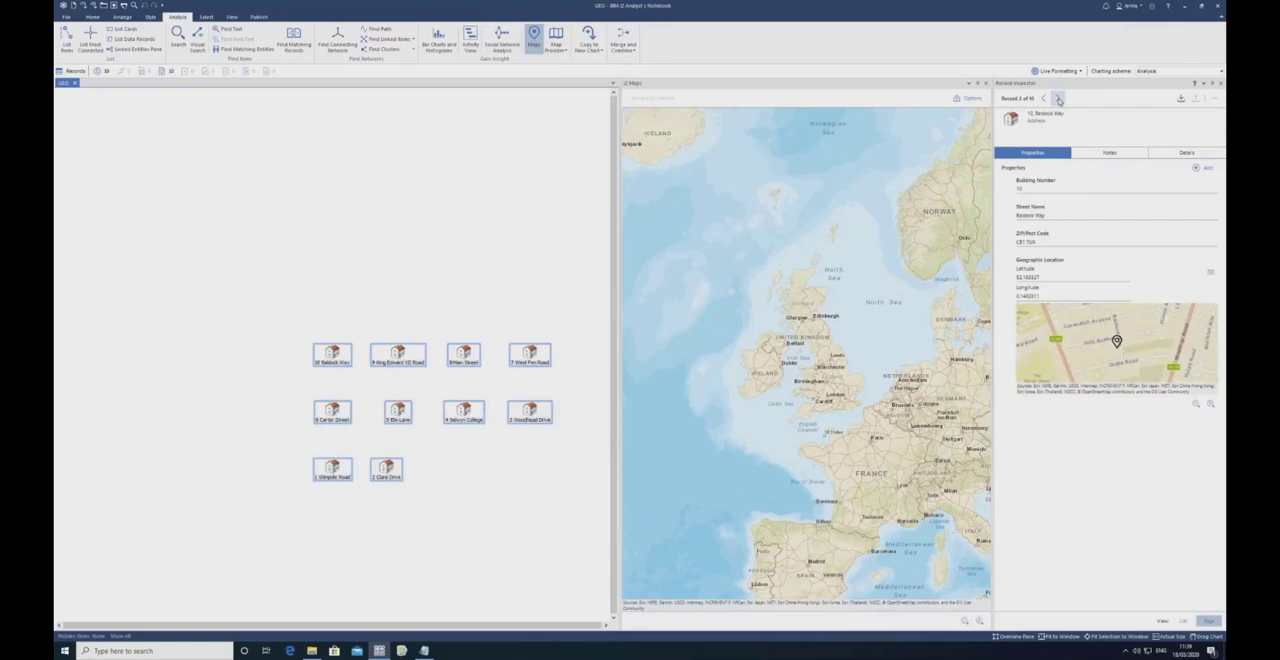
click(1058, 98)
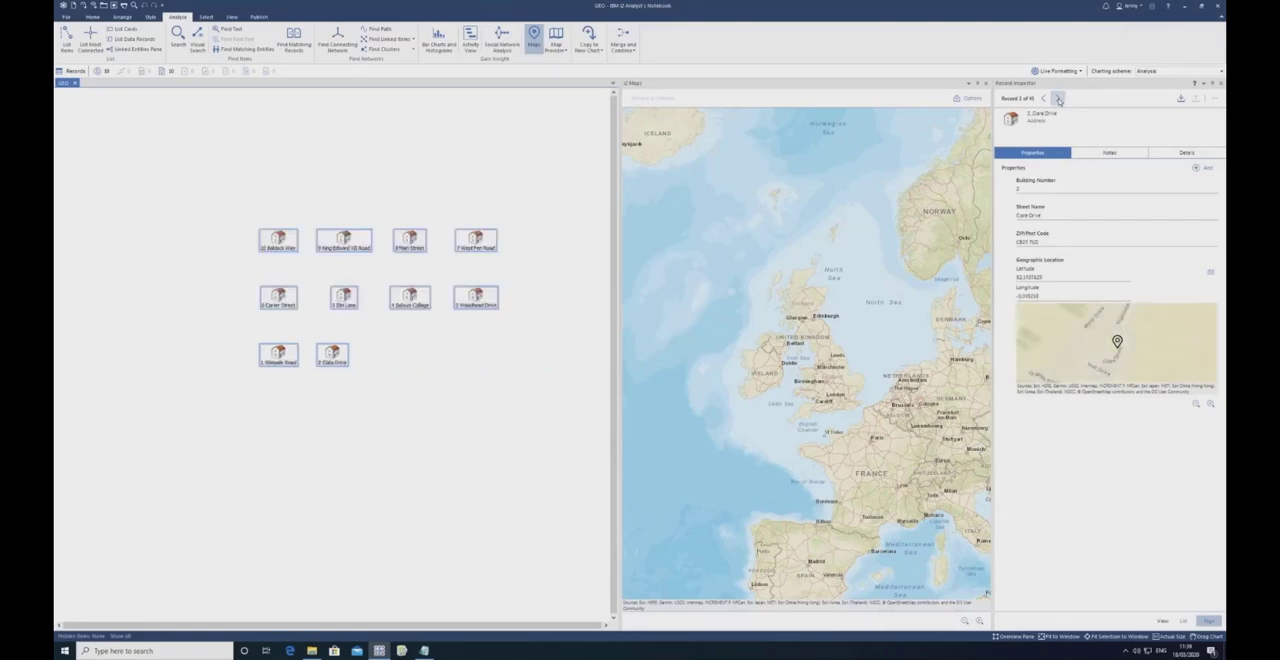
click(1058, 98)
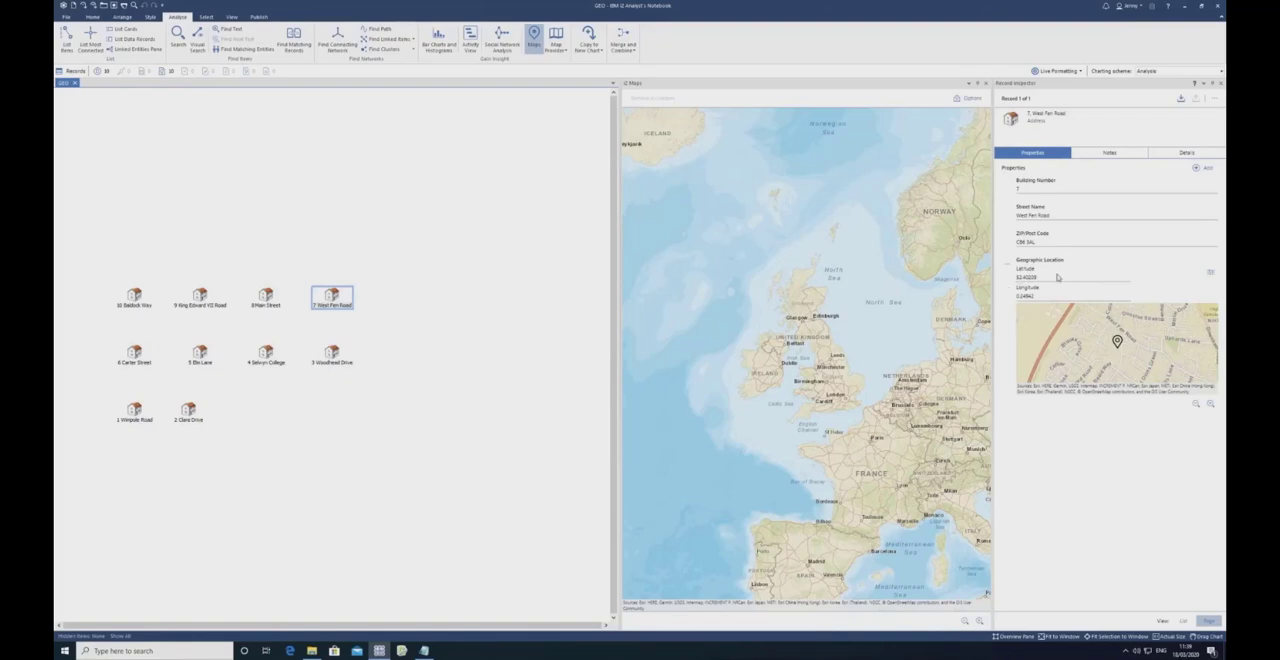
mouse_move(1210, 272)
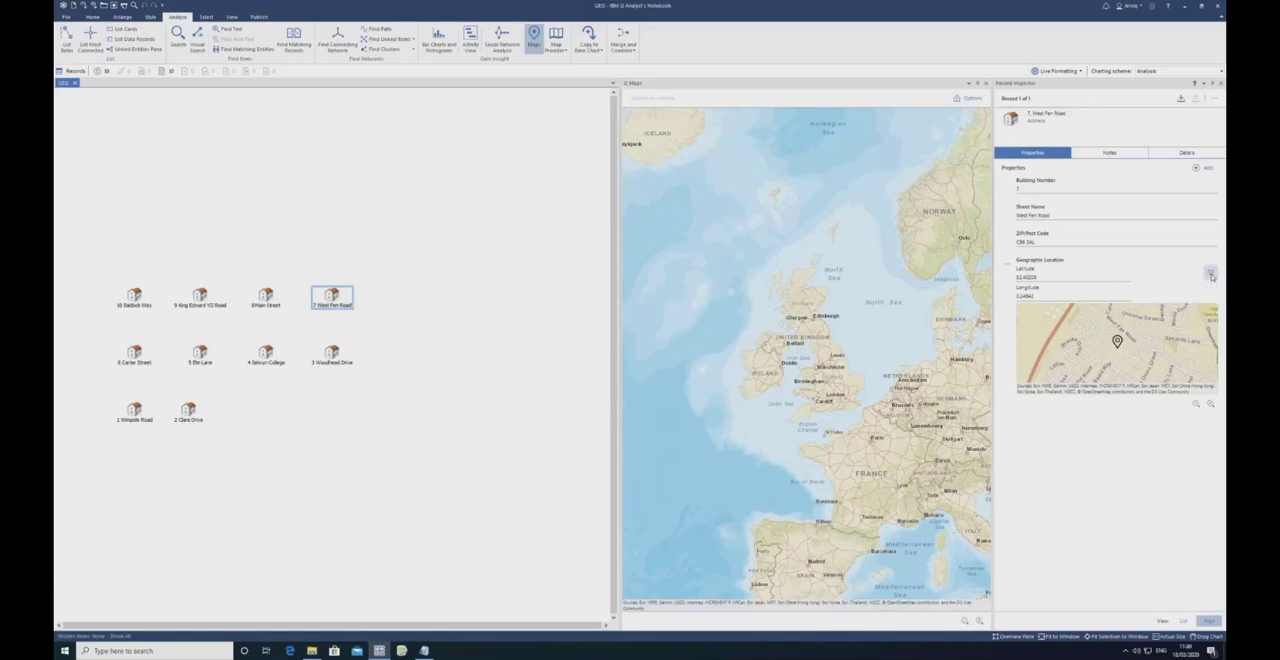
Step: Edit the address's Geographic Location and review the available coordinate systems
click(1212, 276)
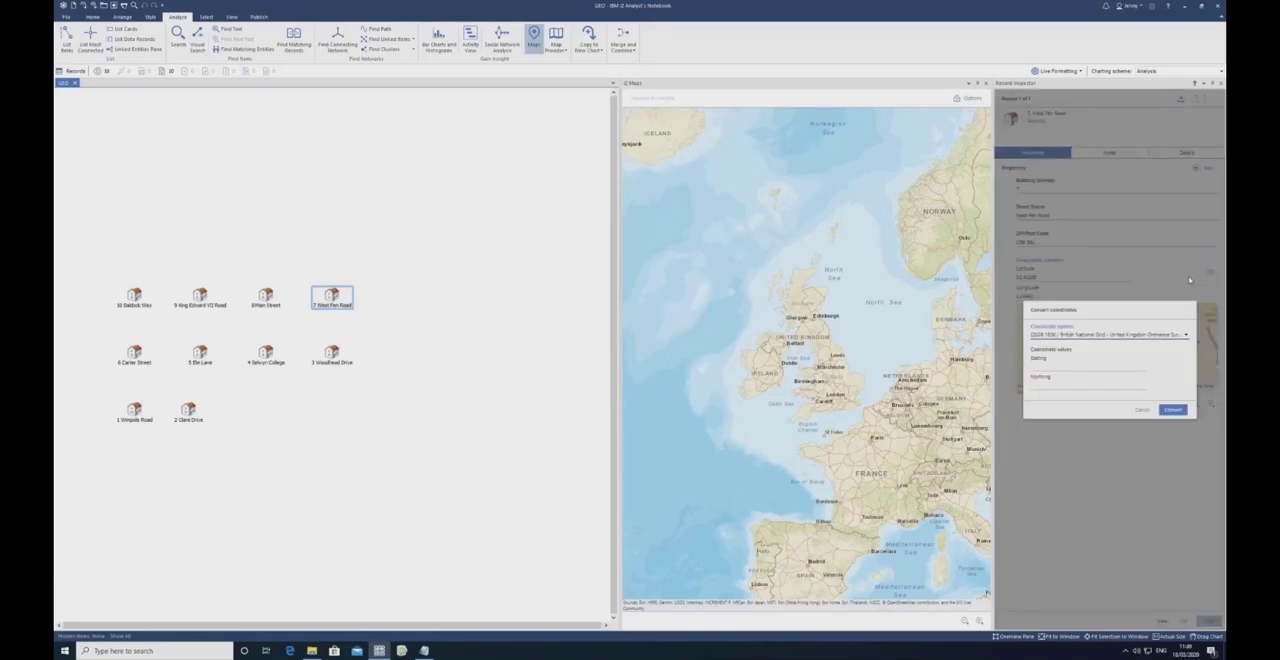
mouse_move(1116, 334)
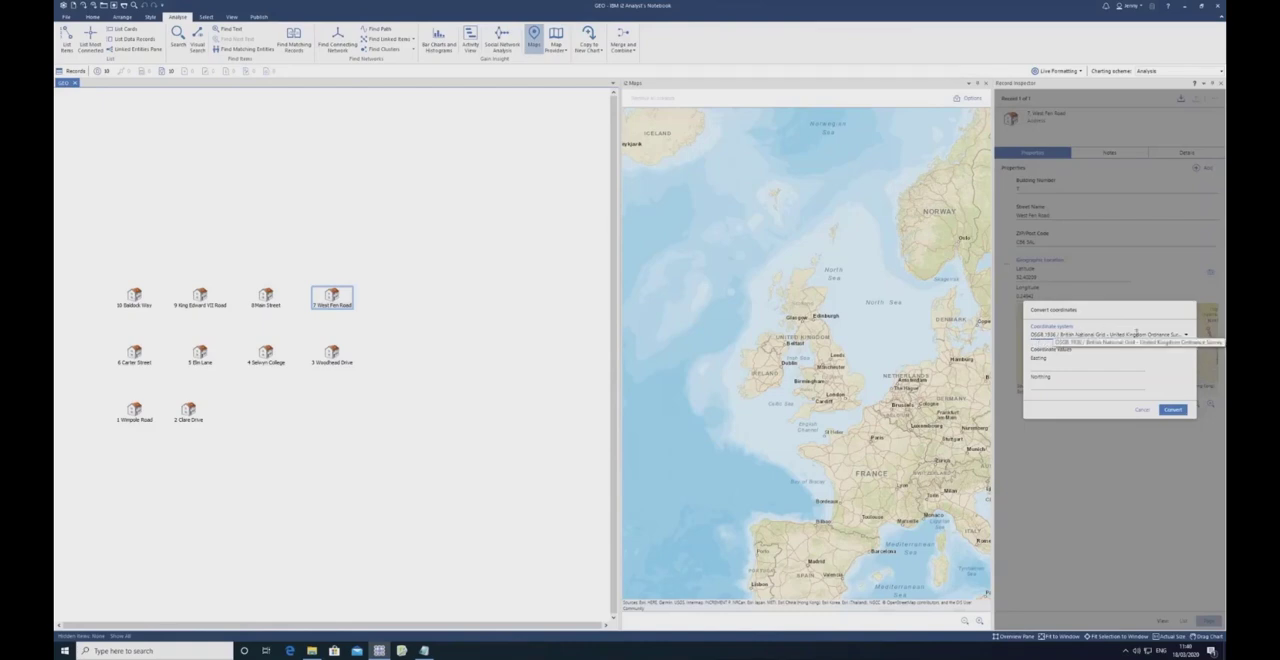
click(1108, 342)
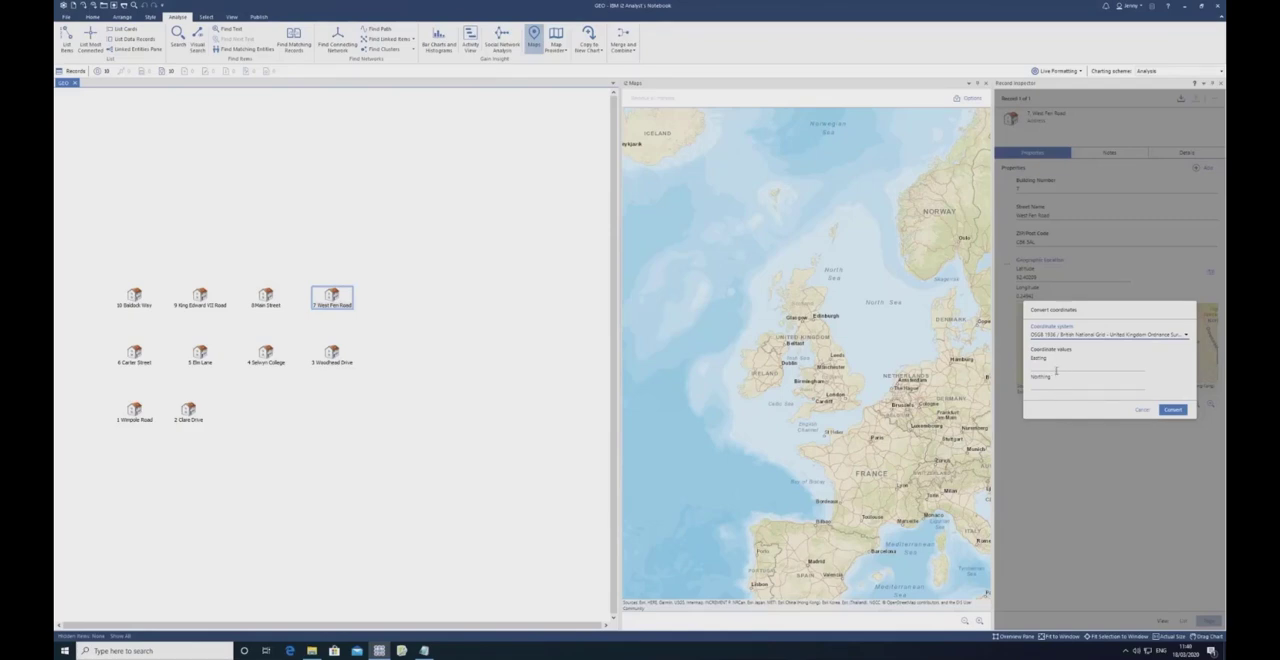
mouse_move(1140, 412)
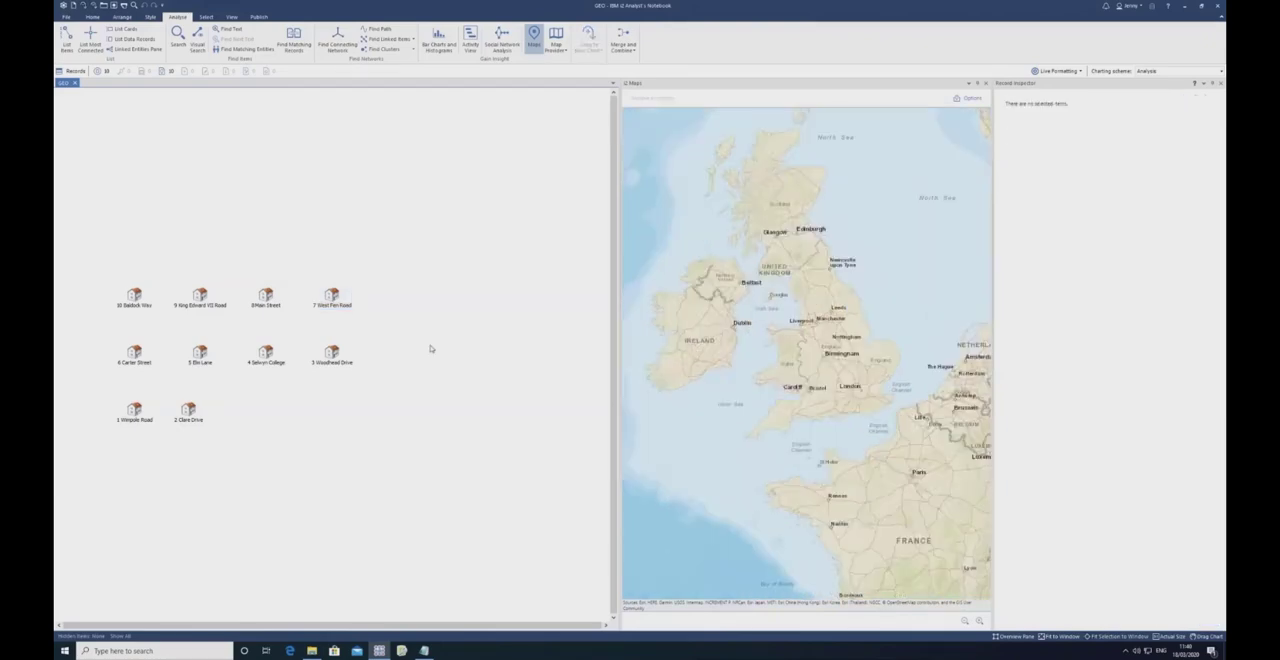
mouse_move(430, 348)
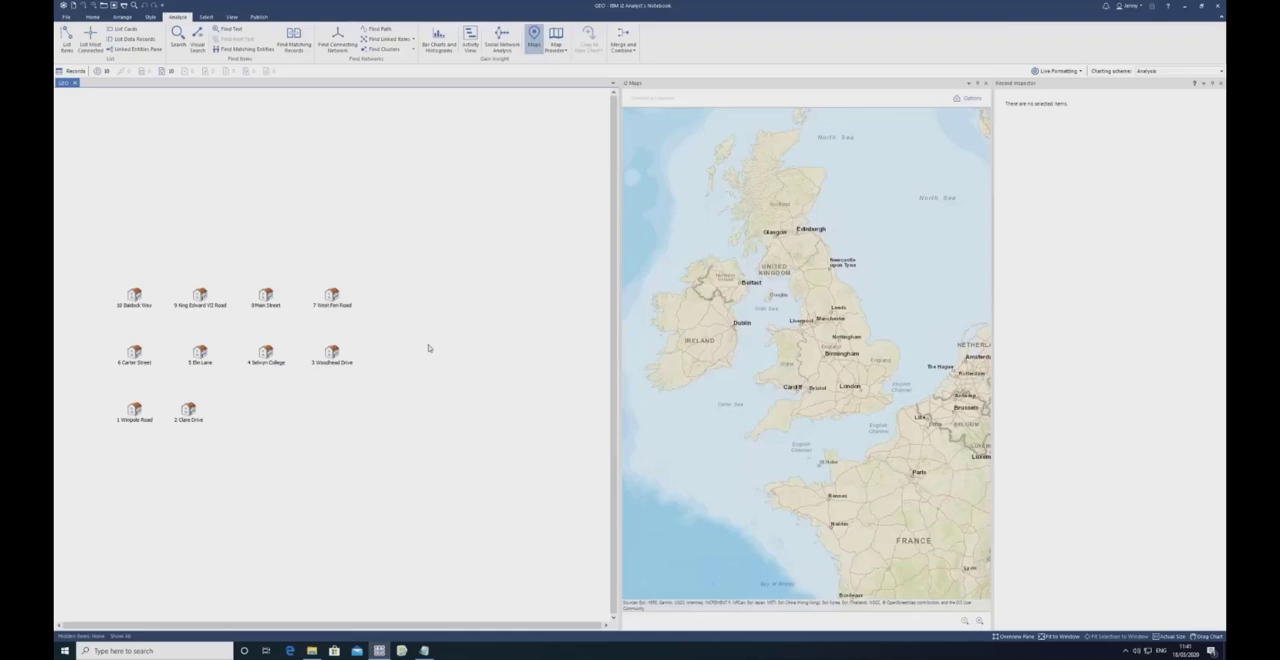
mouse_move(140, 280)
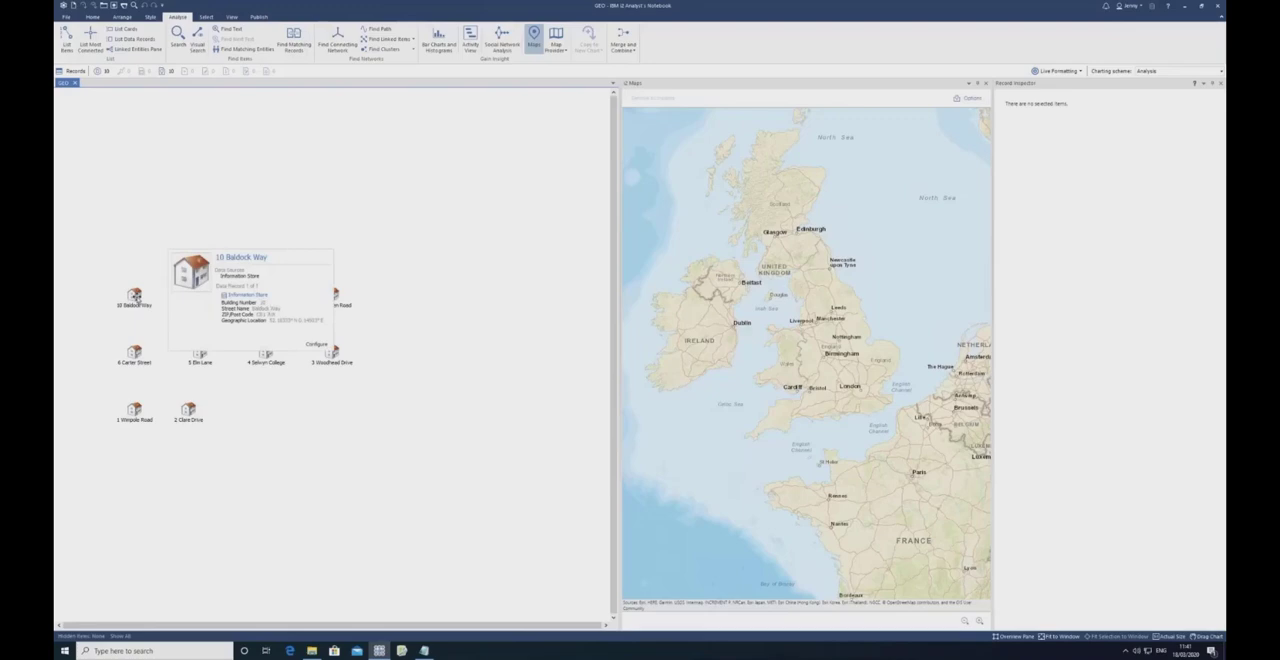
right_click(134, 296)
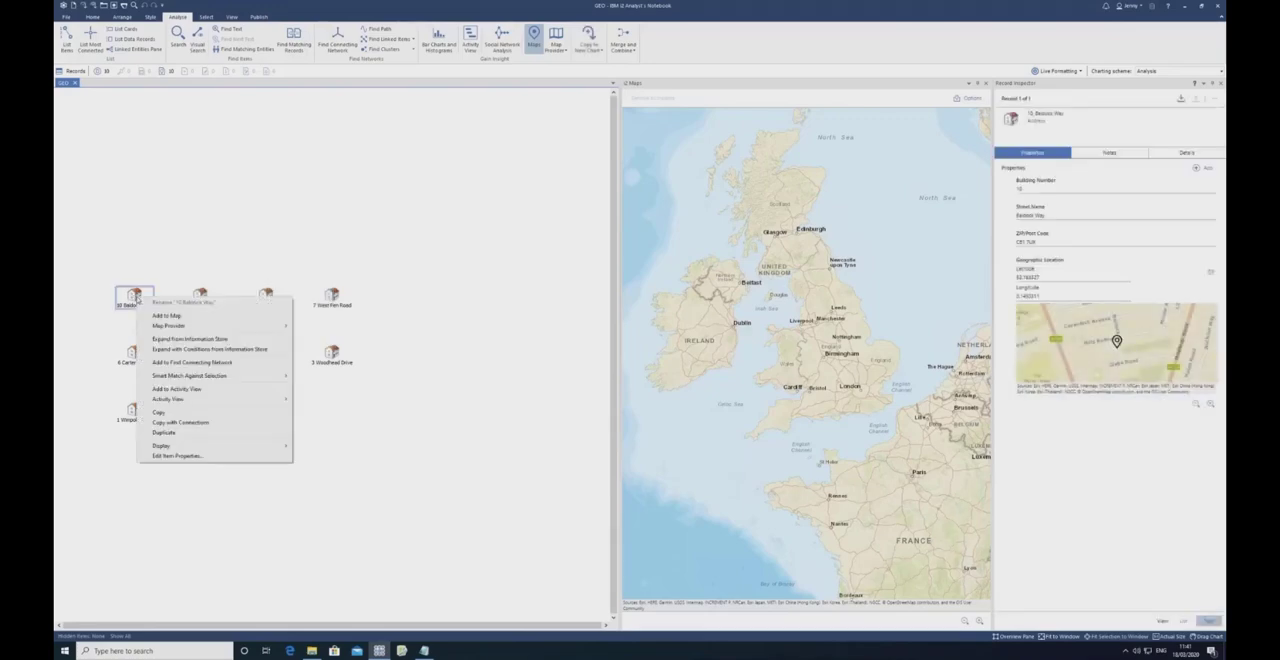
mouse_move(168, 316)
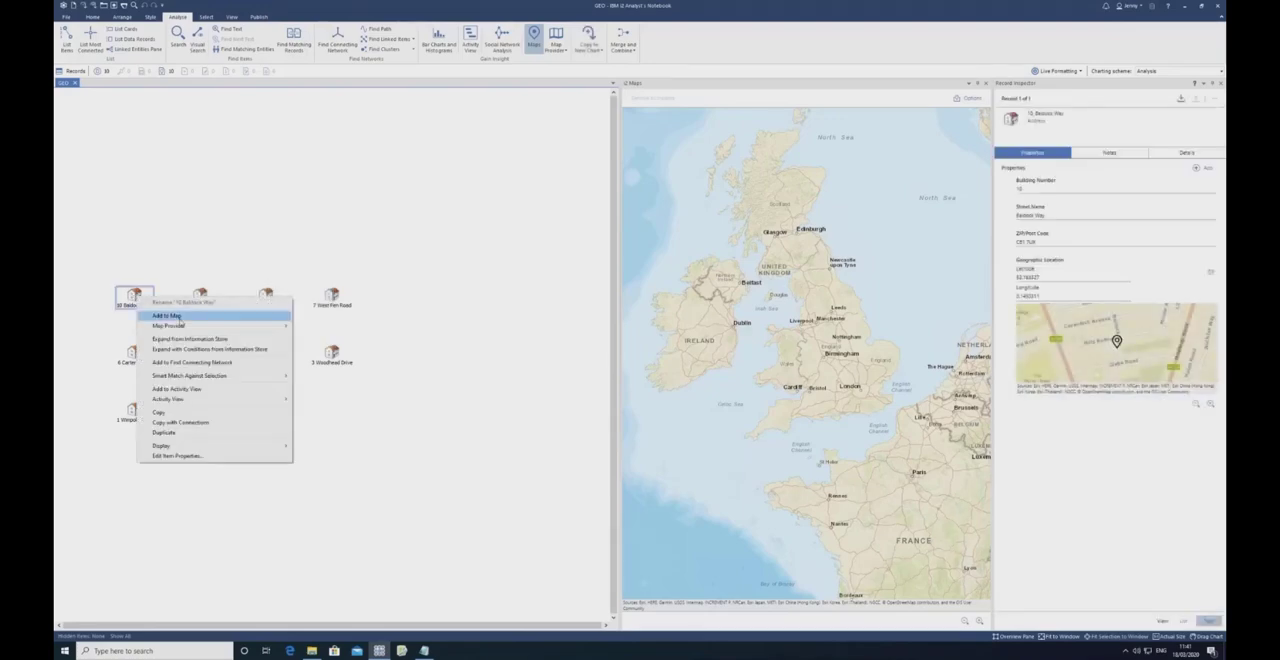
click(166, 316)
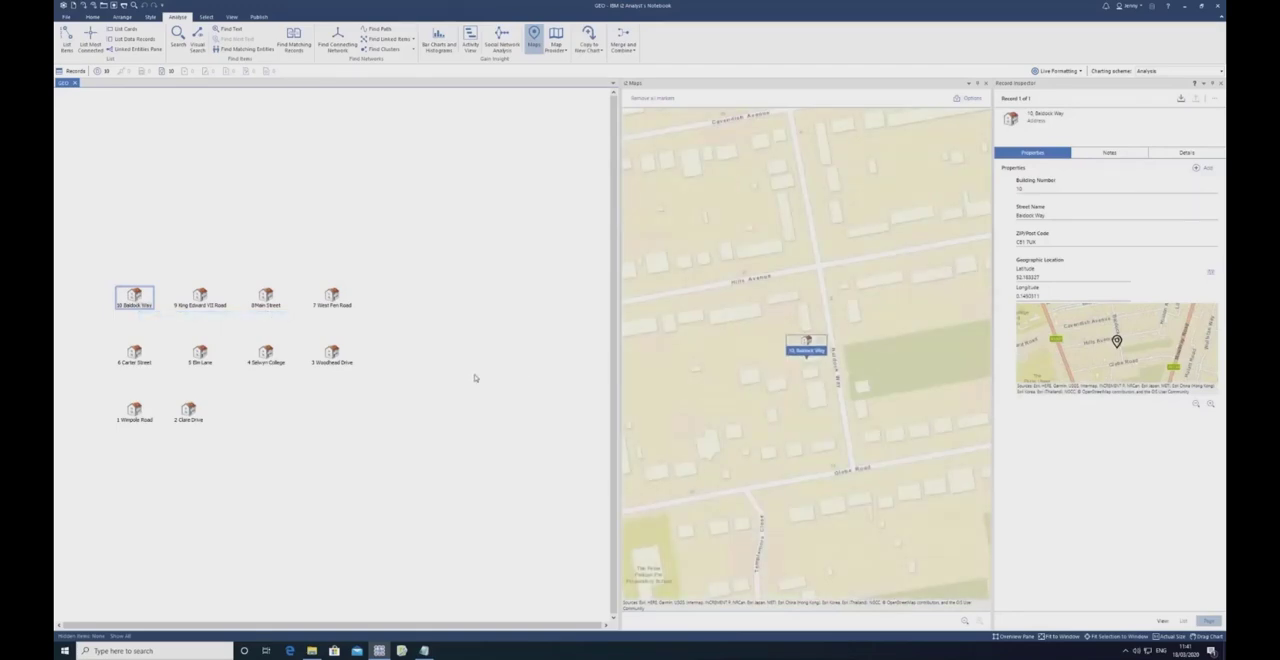
mouse_move(878, 360)
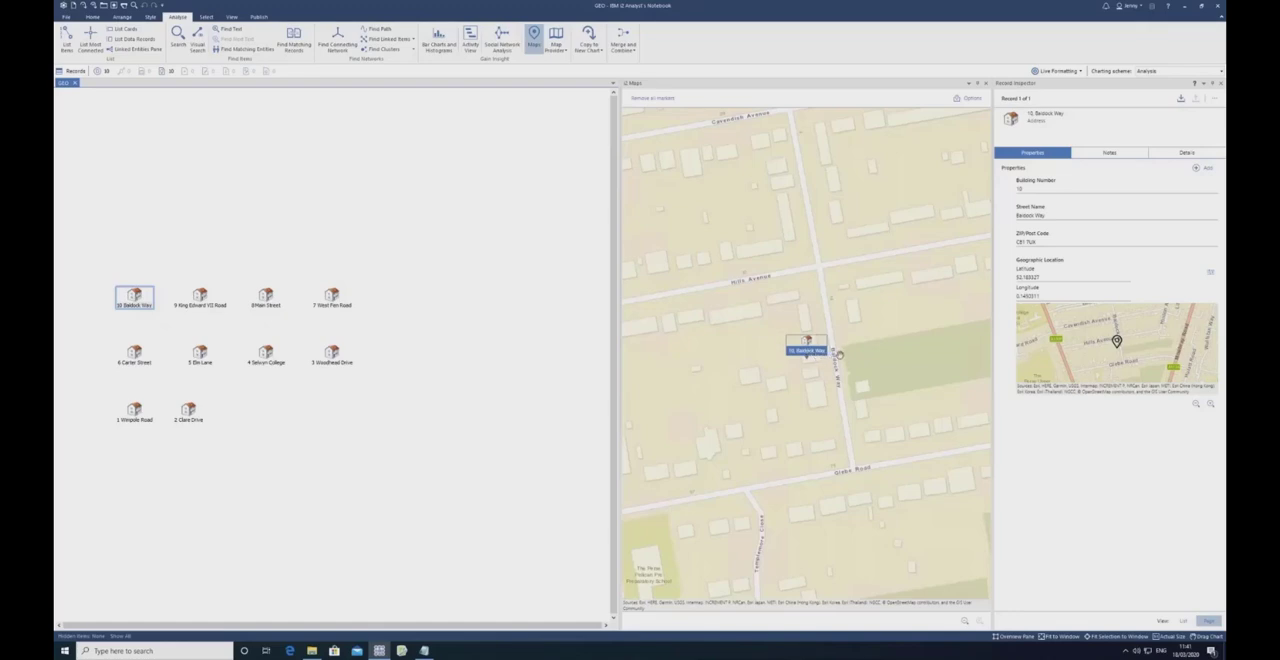
mouse_move(224, 280)
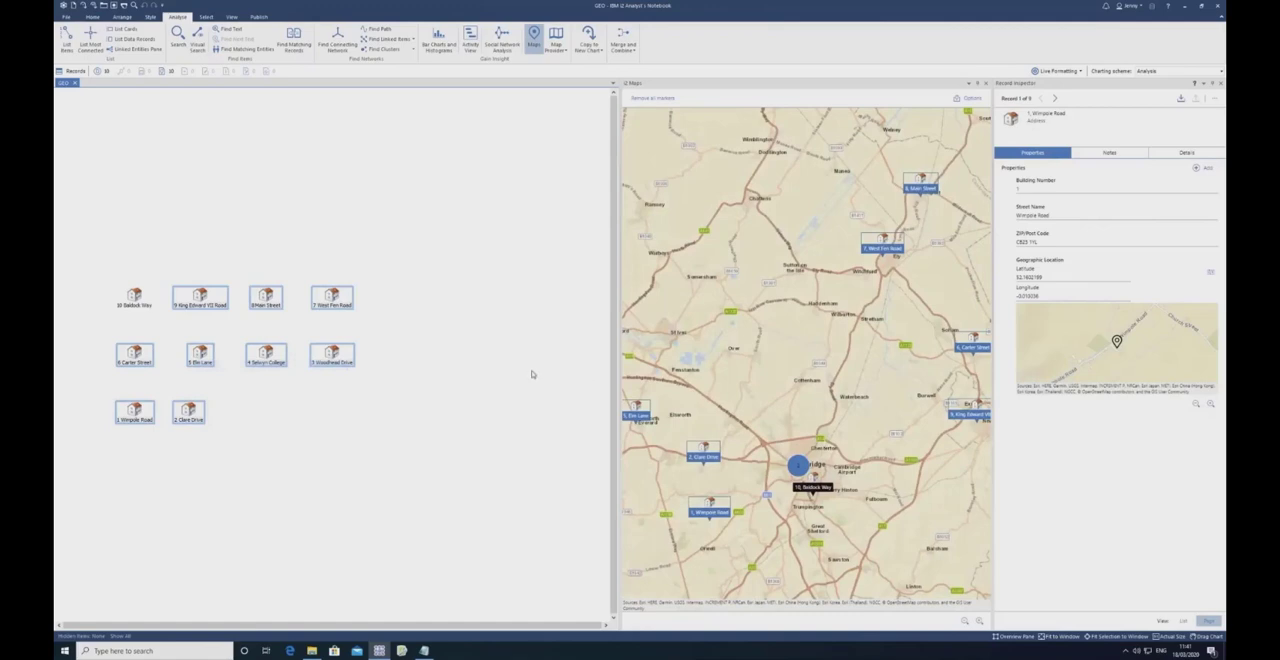
mouse_move(530, 372)
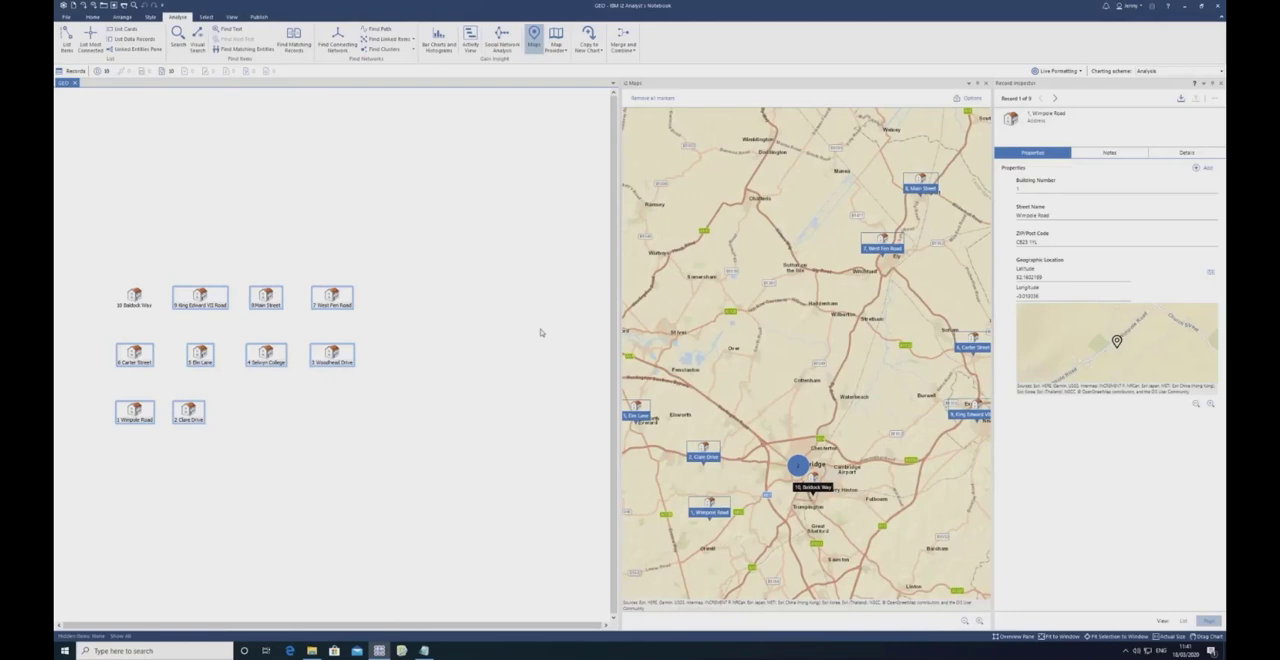
mouse_move(796, 420)
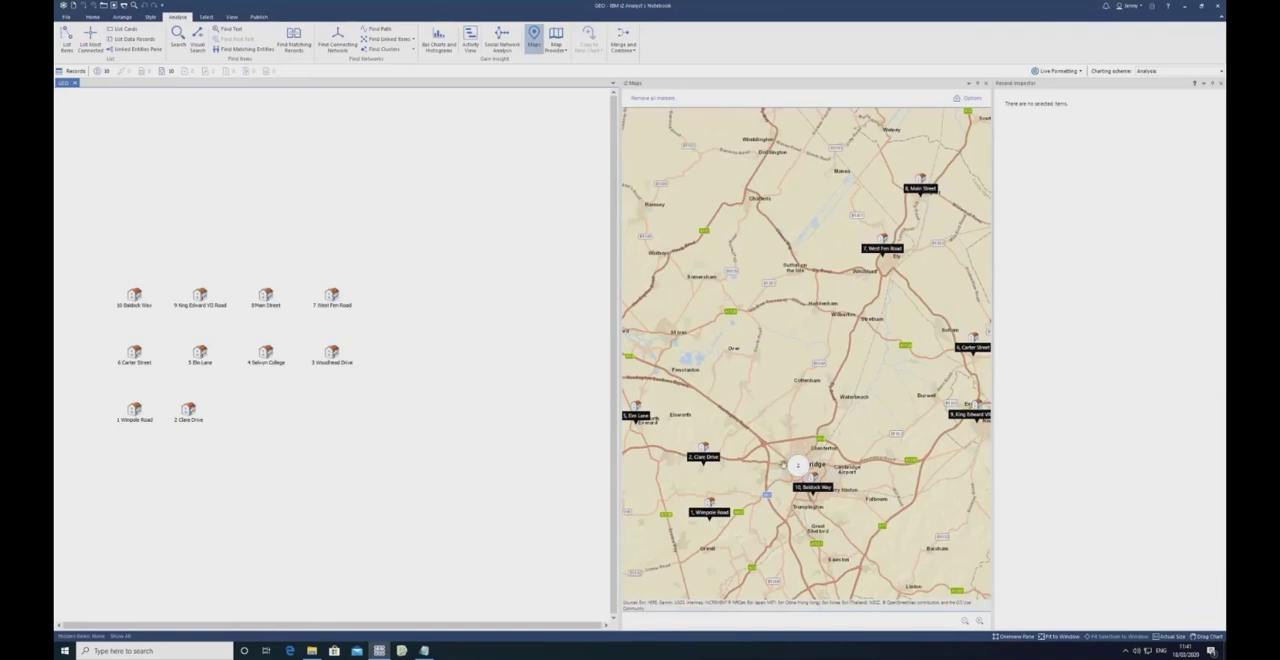
Step: Select a pair of addresses, then a single address, to view its properties
click(798, 464)
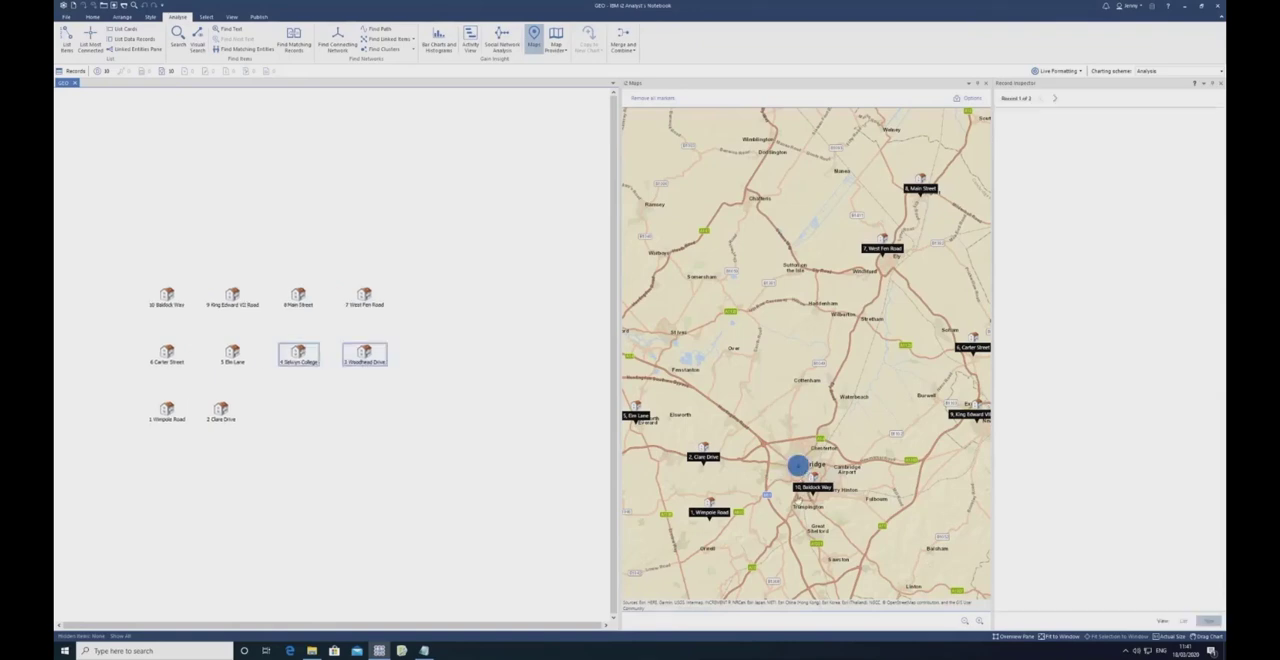
click(364, 352)
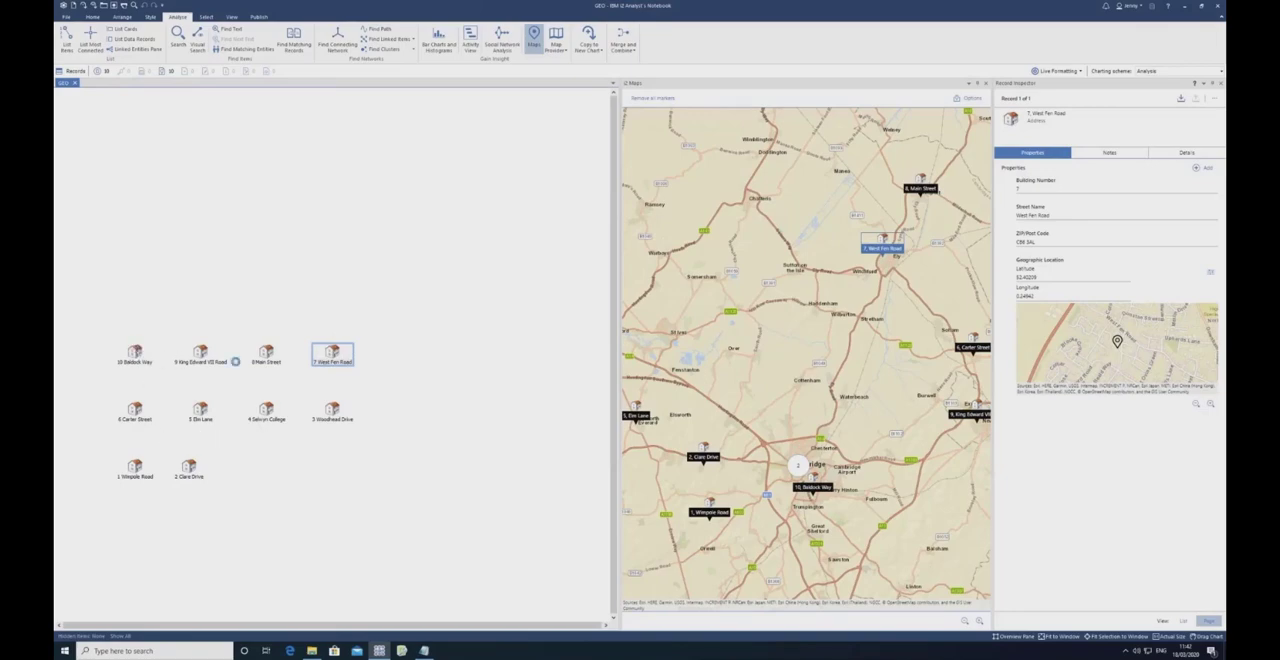
click(136, 352)
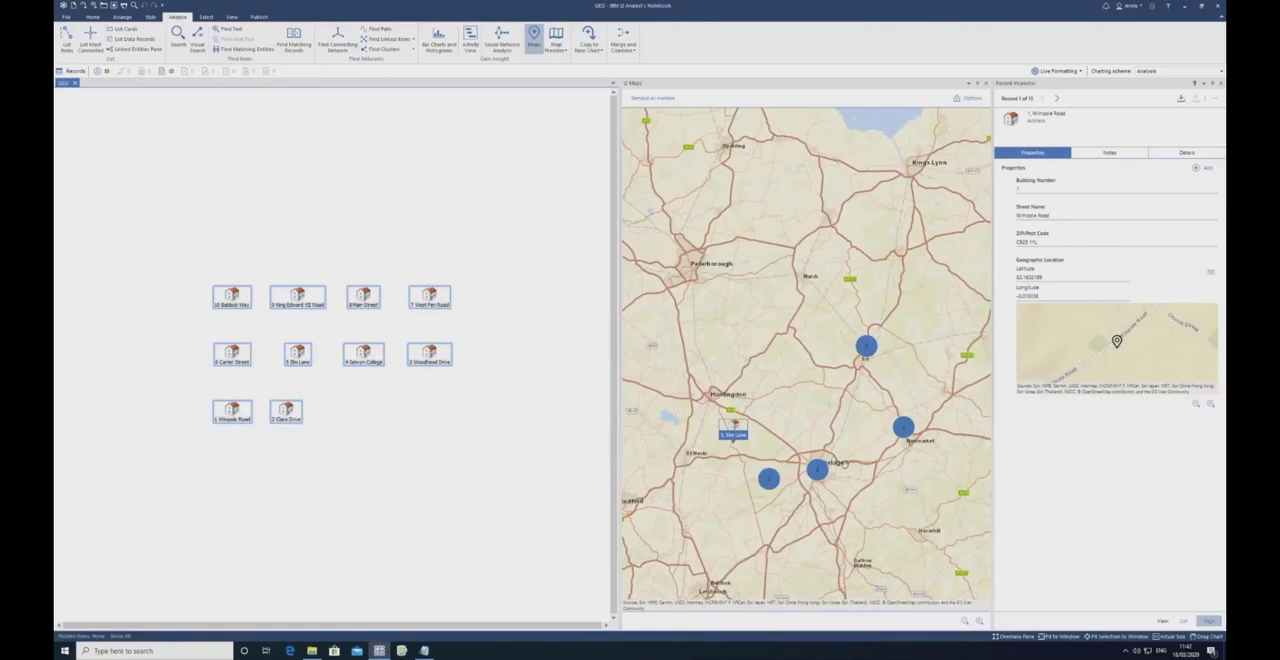
Step: Switch to the larger chart of address entities plotted on the regional map
click(92, 16)
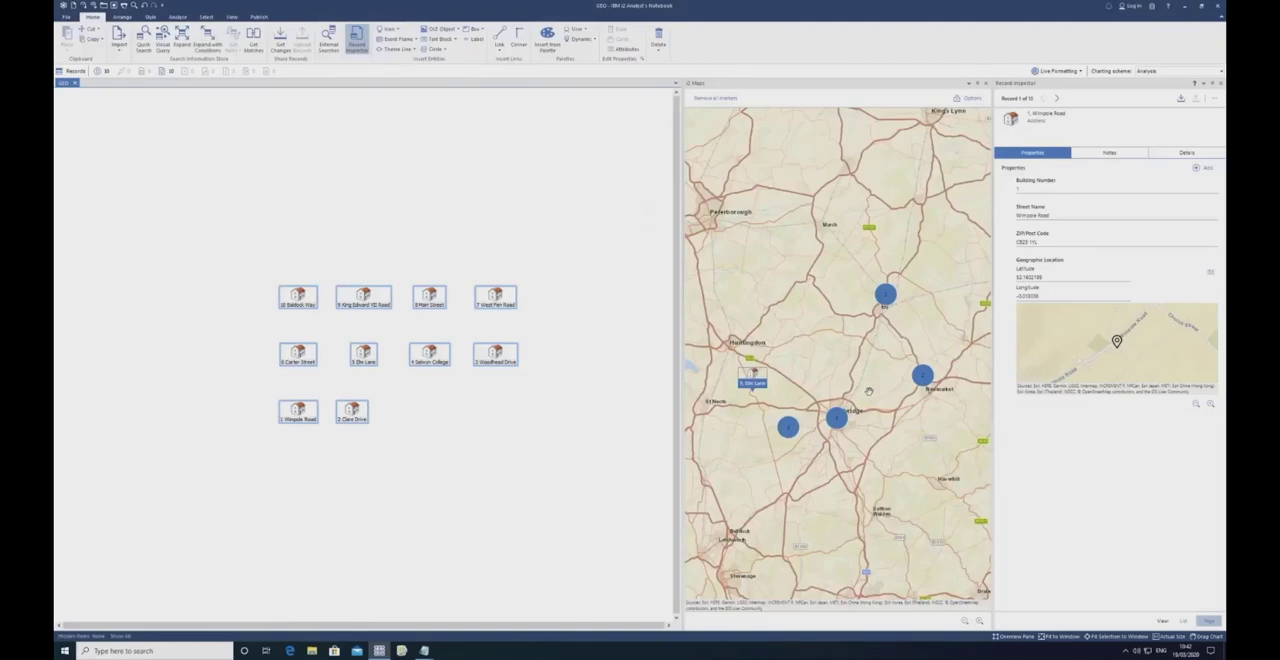
mouse_move(788, 384)
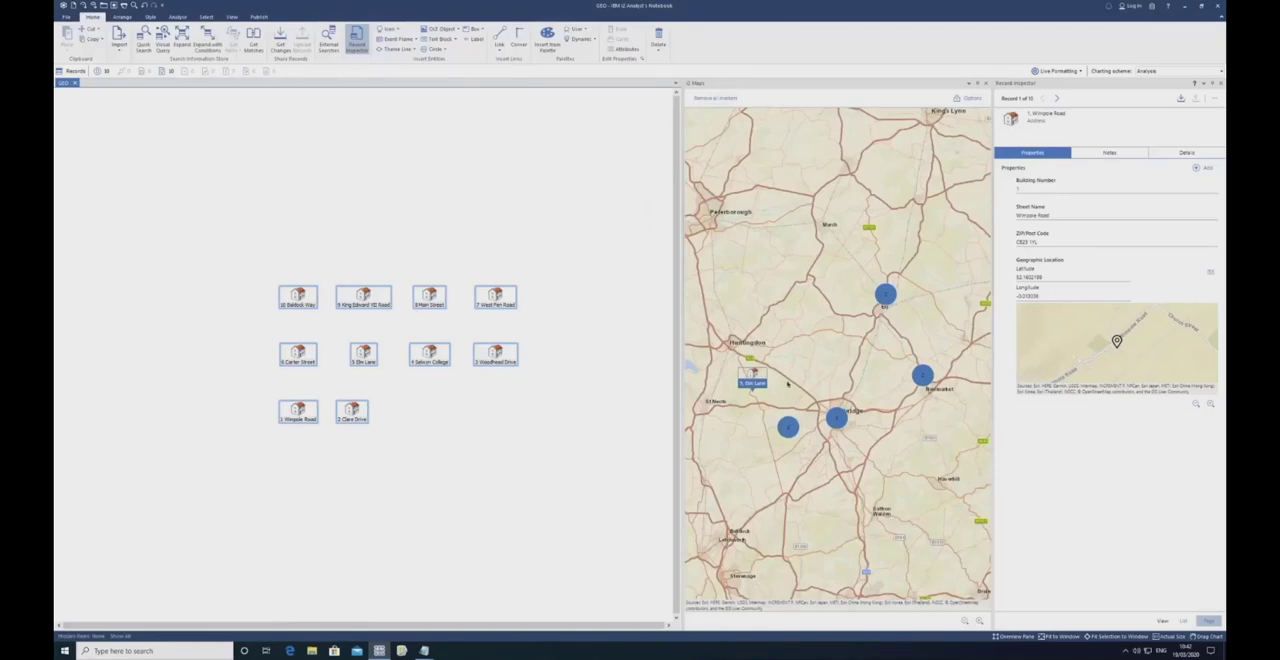
click(364, 352)
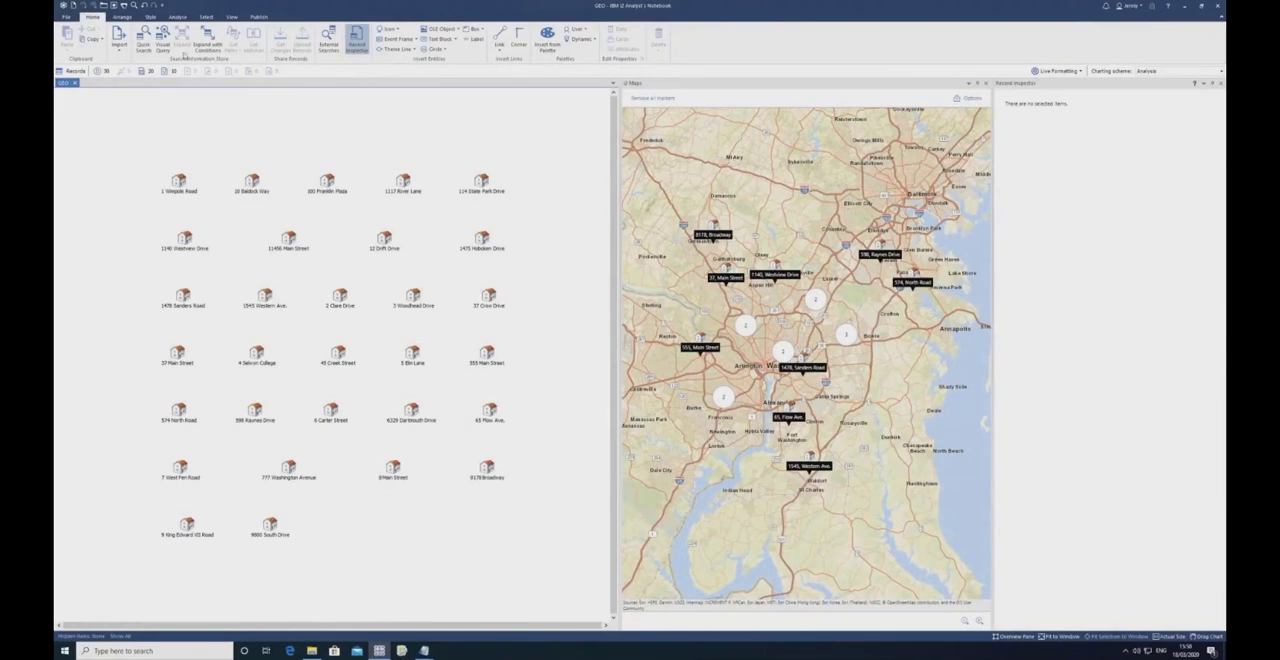
mouse_move(164, 40)
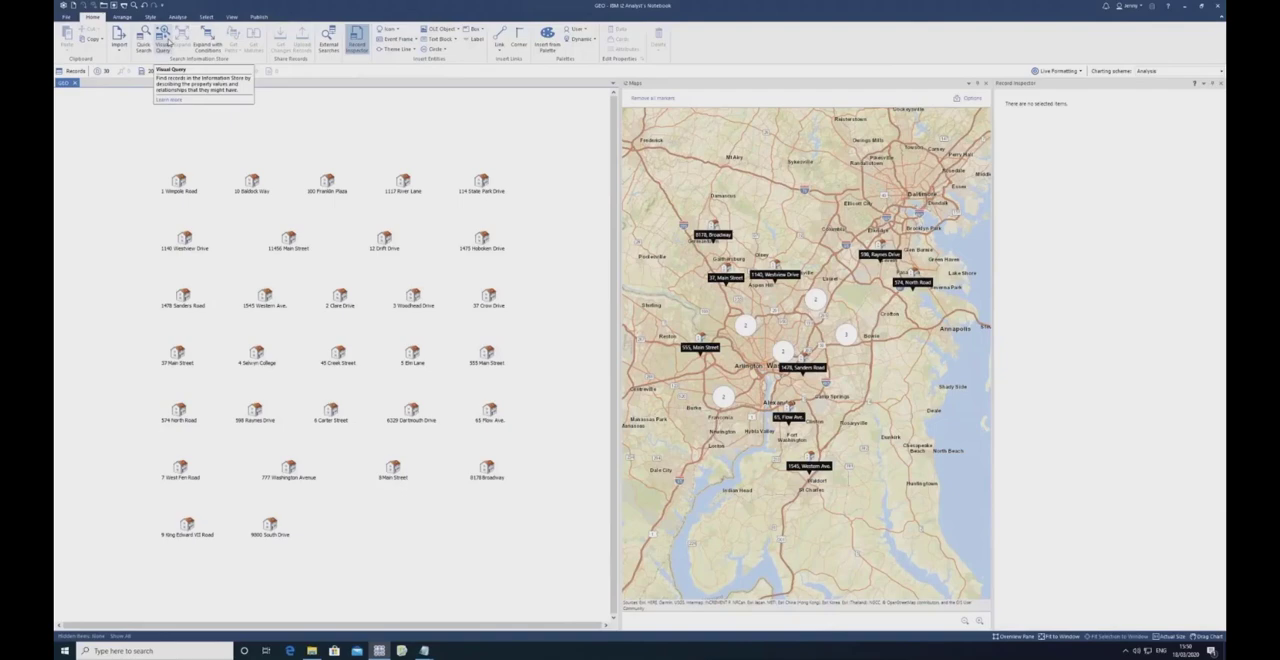
Step: Create a new visual query searching for Address entities
click(164, 36)
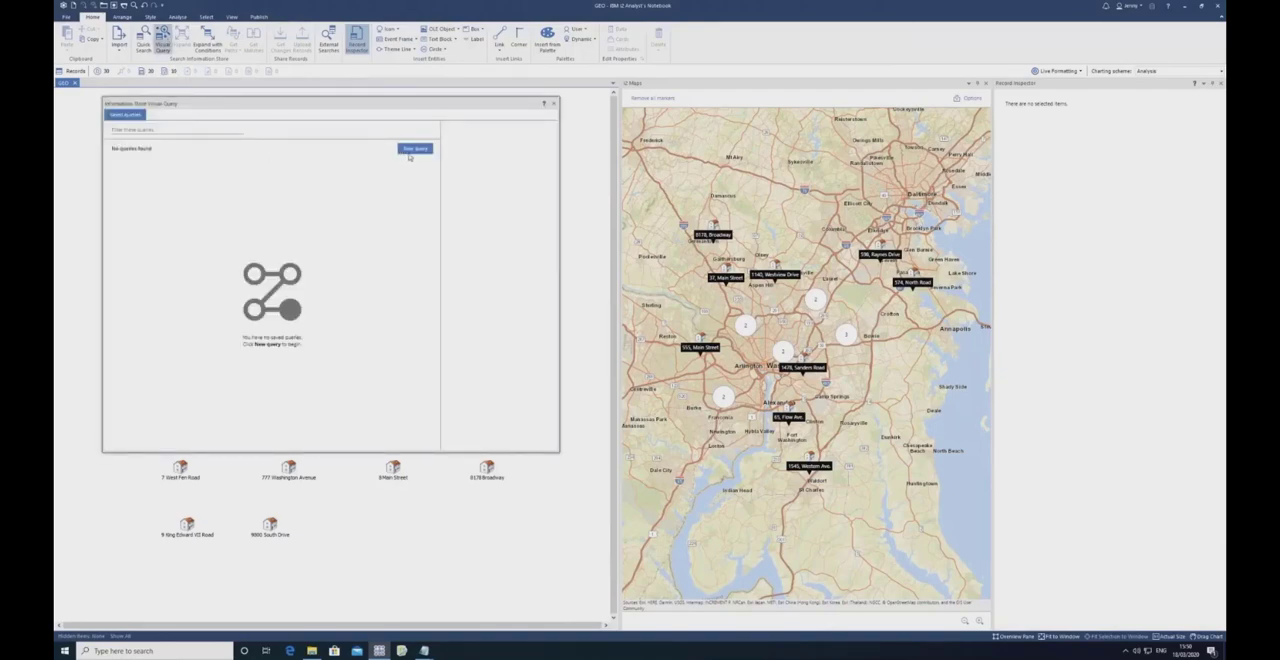
click(414, 148)
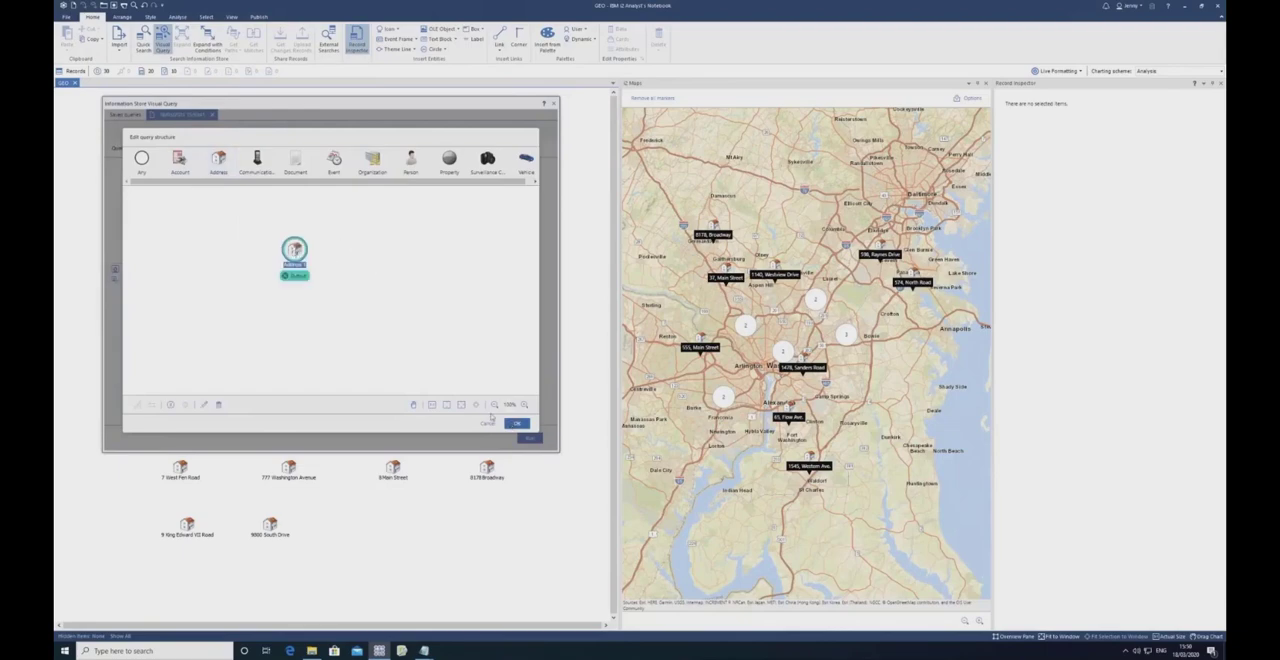
click(518, 422)
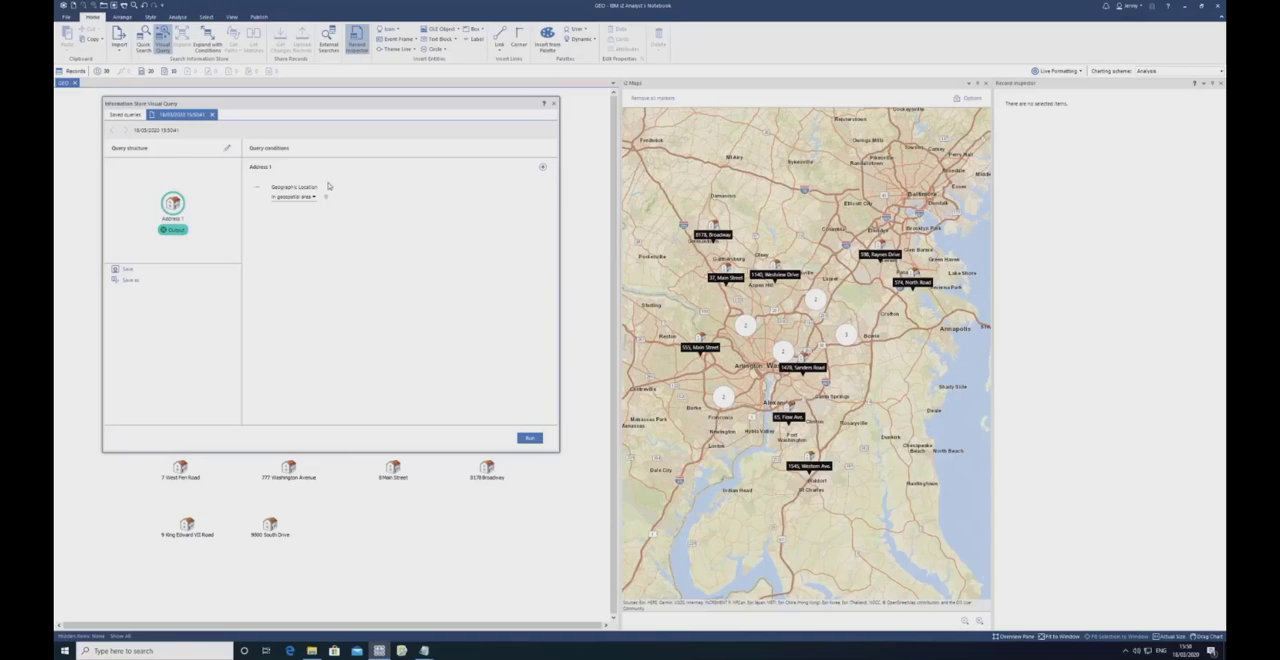
mouse_move(328, 190)
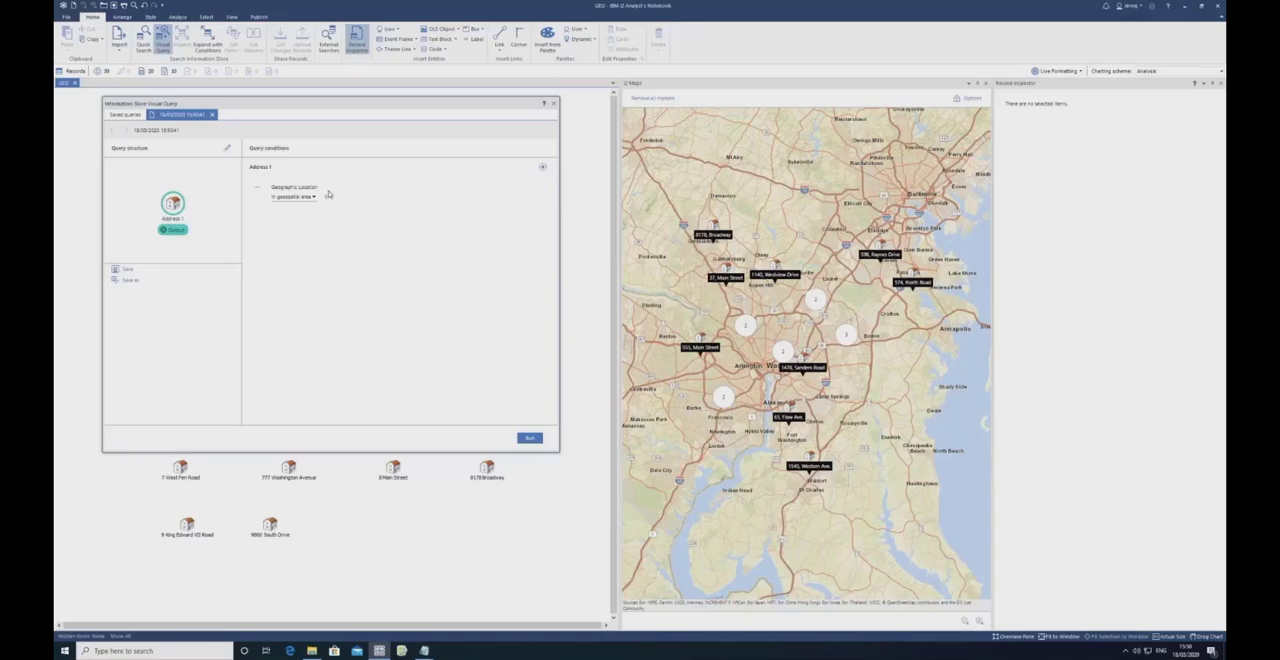
mouse_move(324, 198)
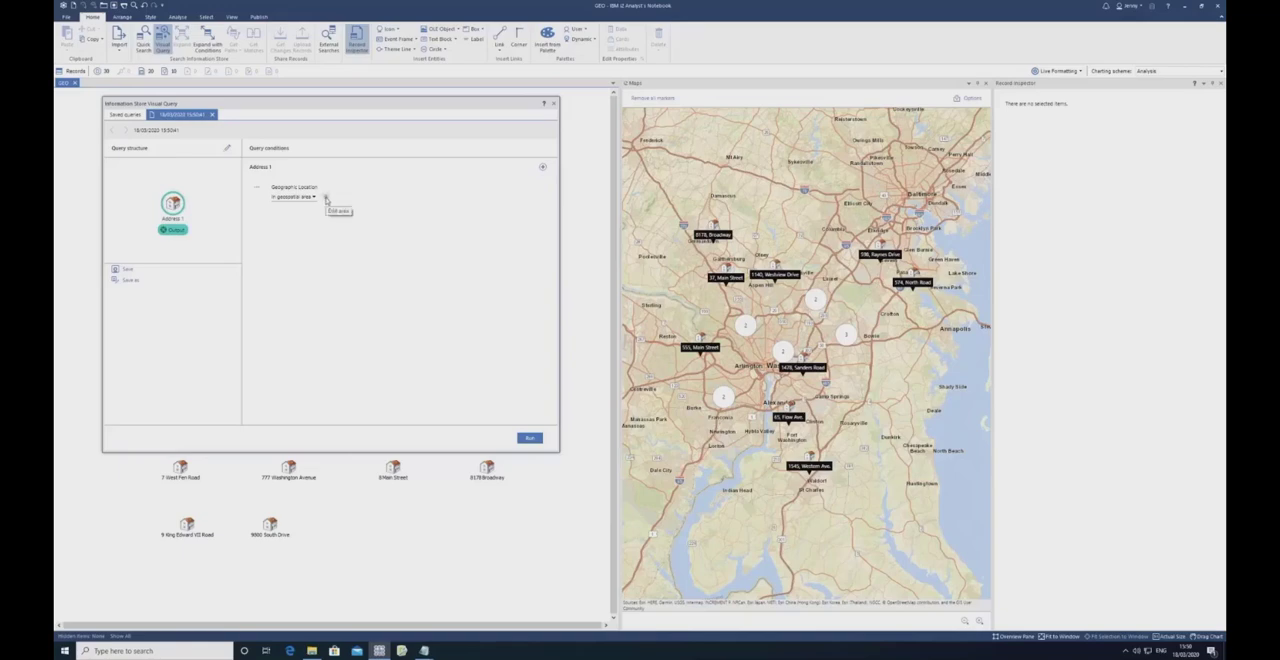
Step: Draw a small rectangle on the world map as the condition's search area and accept it
click(336, 210)
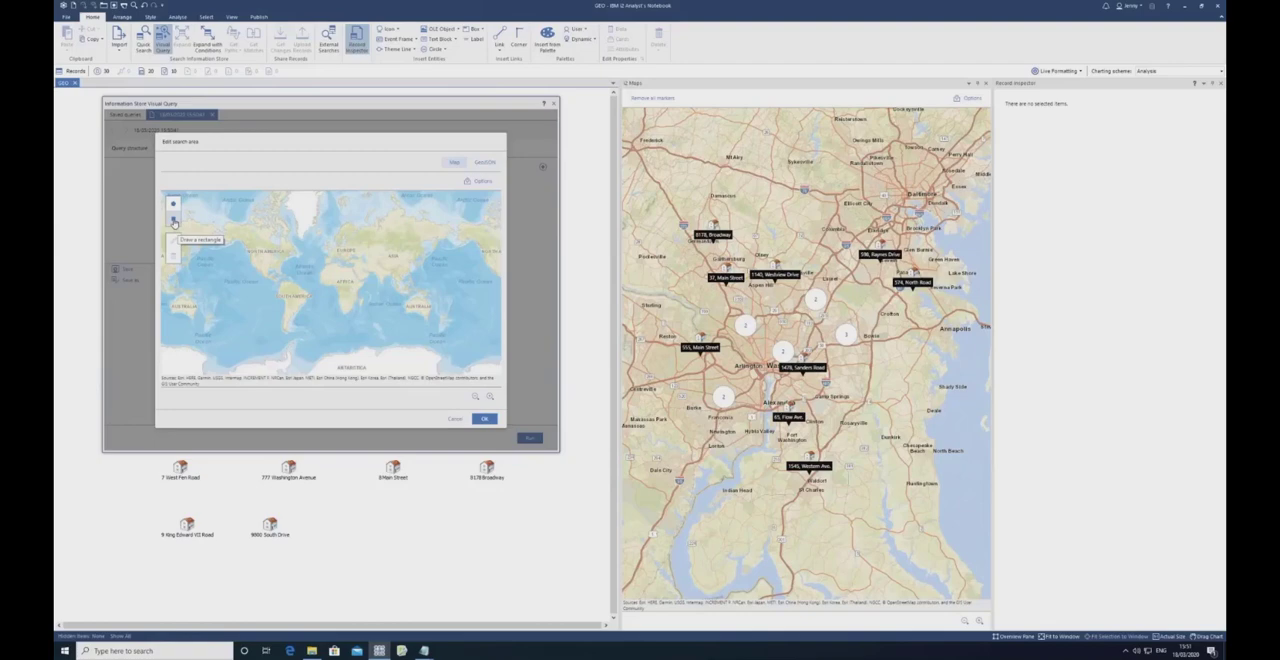
click(172, 218)
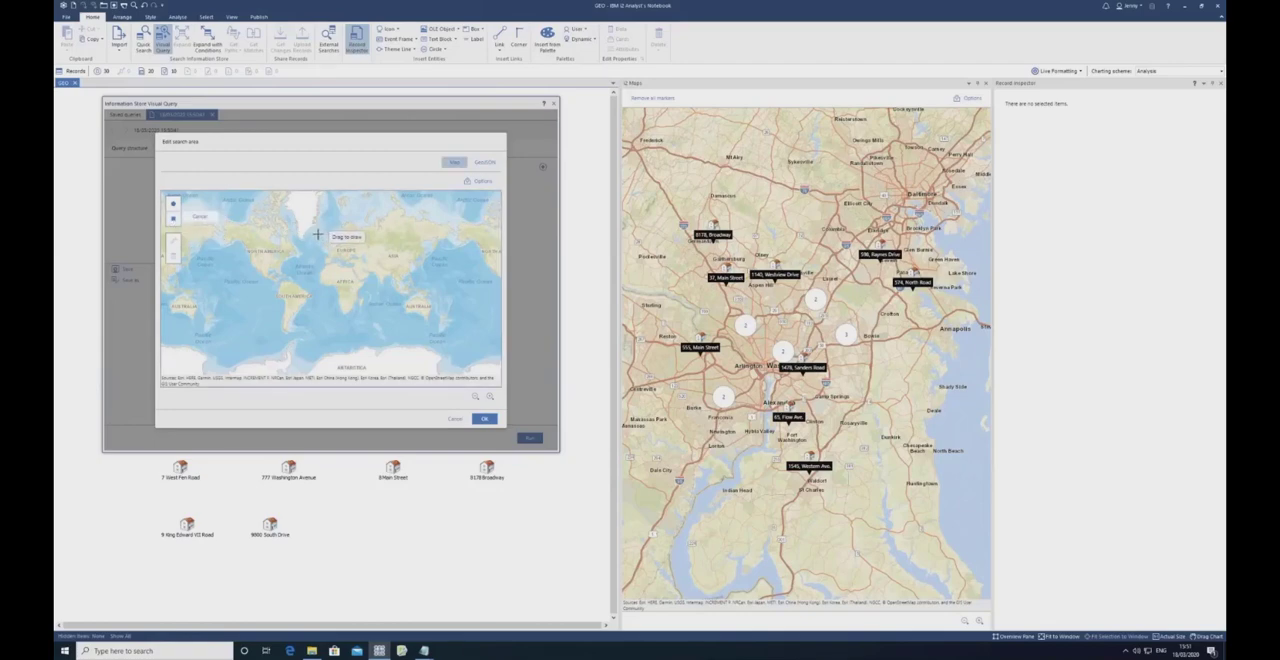
drag(318, 232, 336, 260)
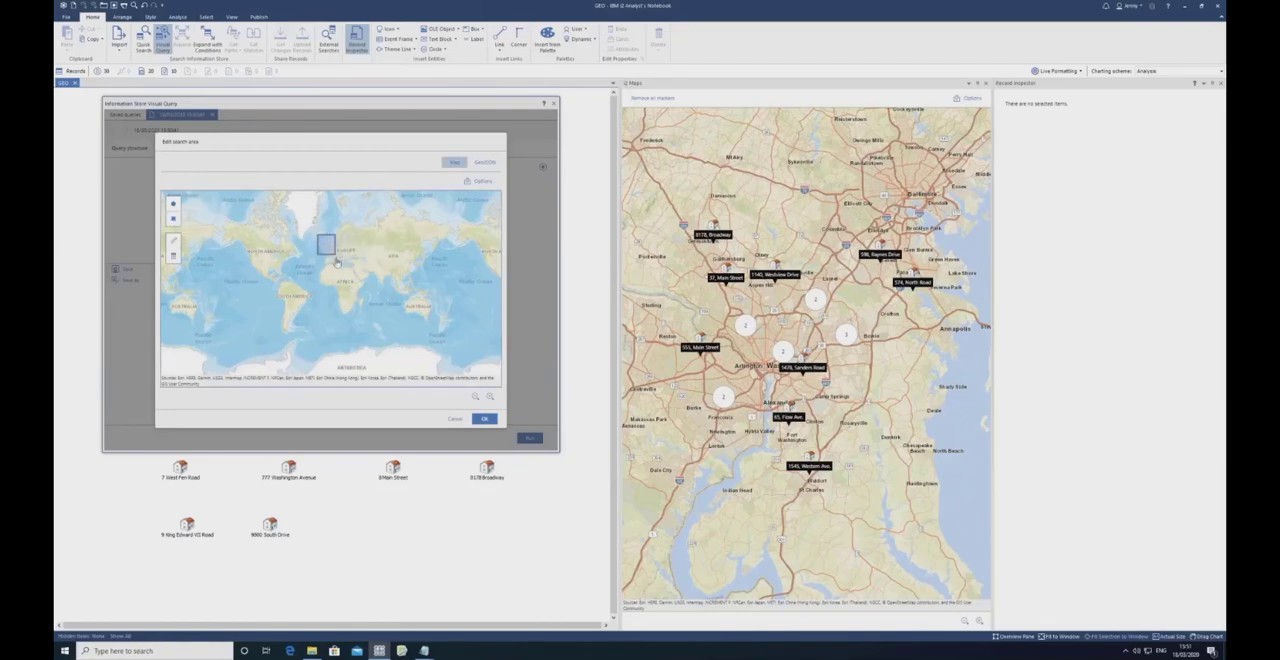
click(484, 418)
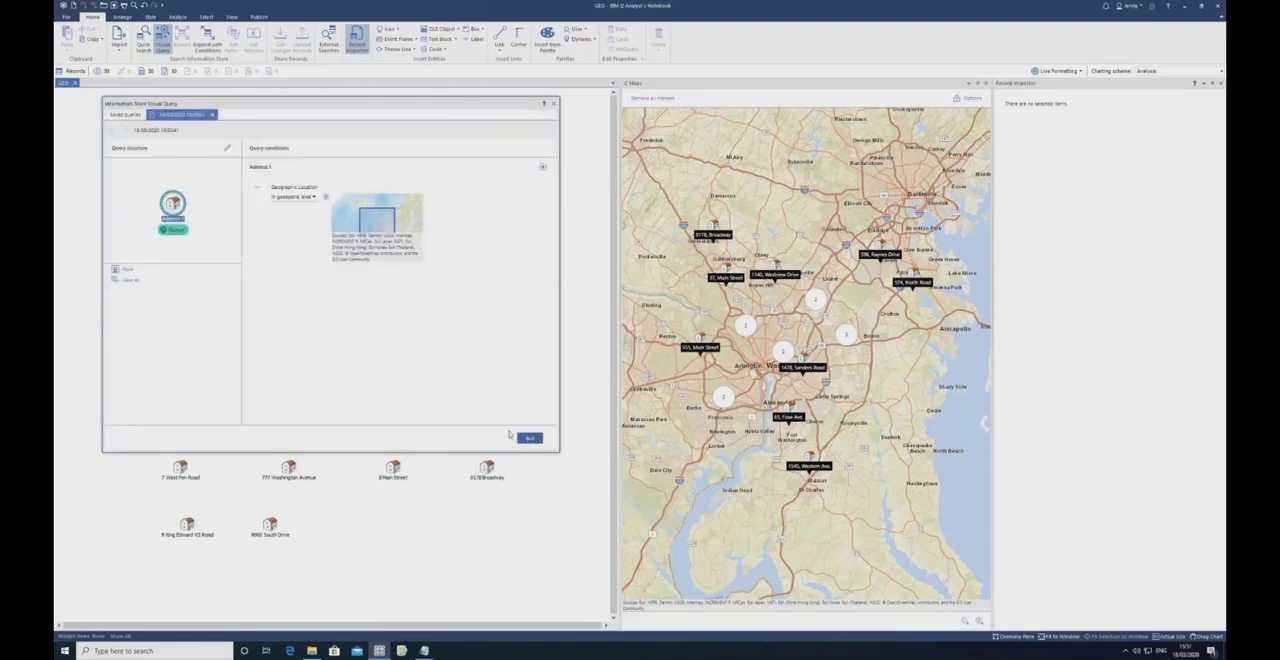
click(528, 438)
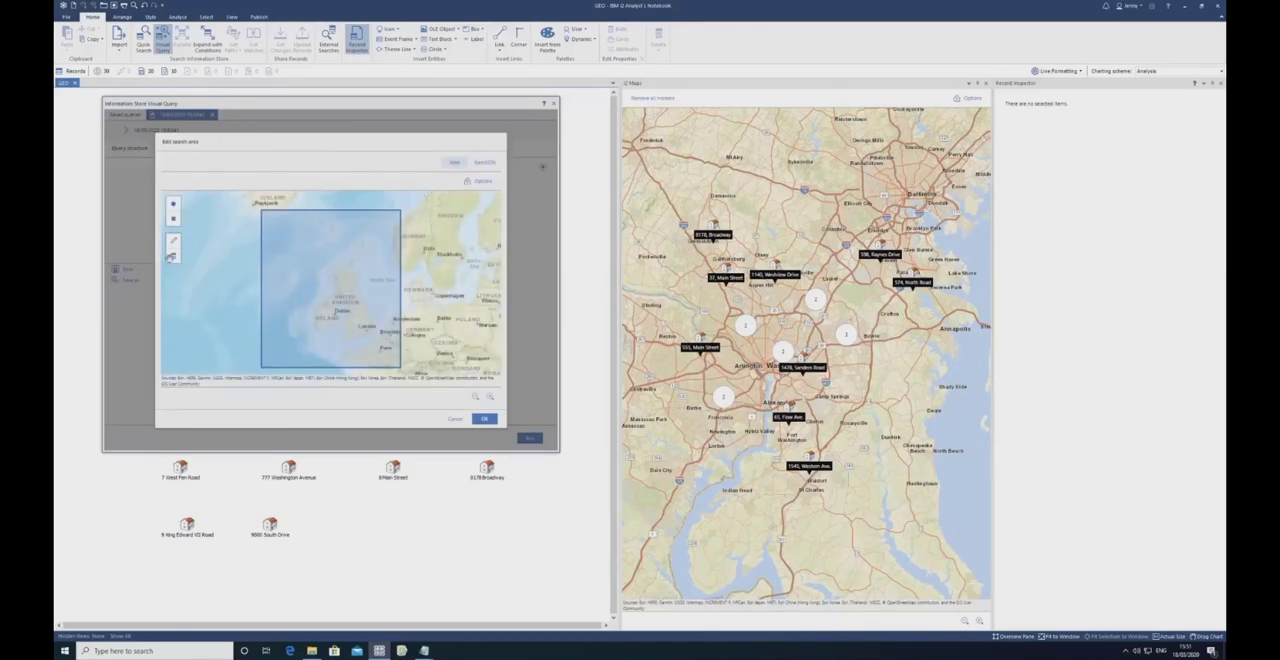
Step: Delete the rectangle and draw a polygon search area over northwestern Europe instead
click(172, 240)
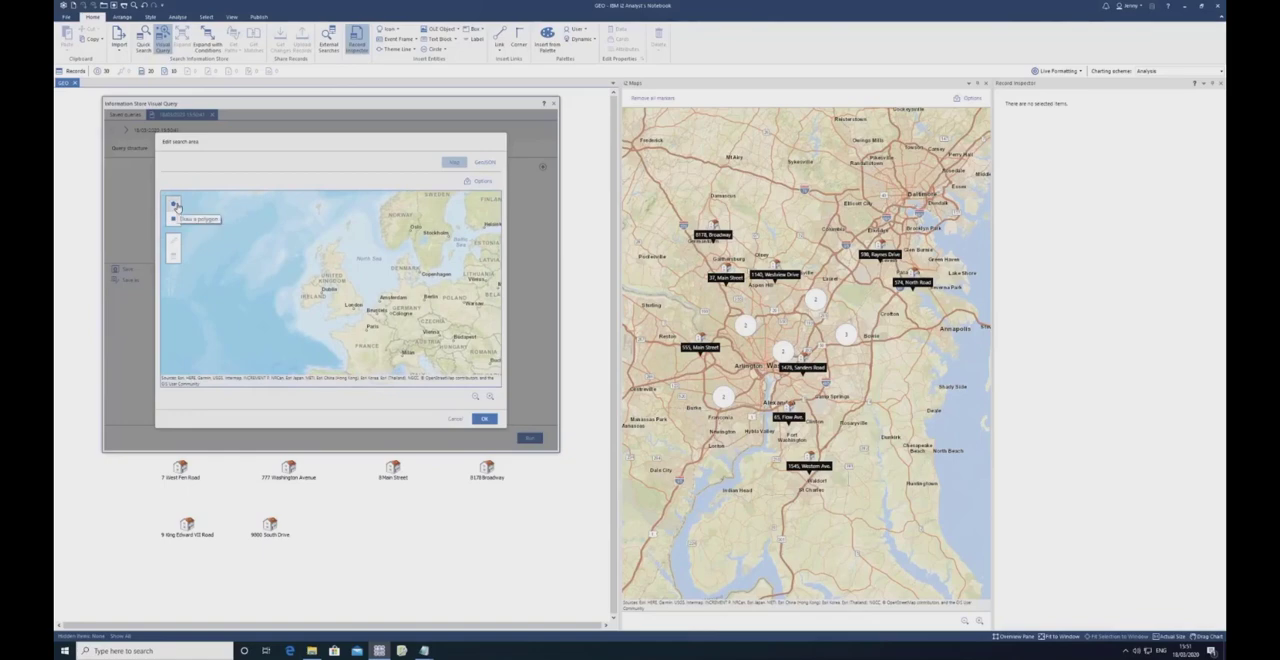
click(174, 208)
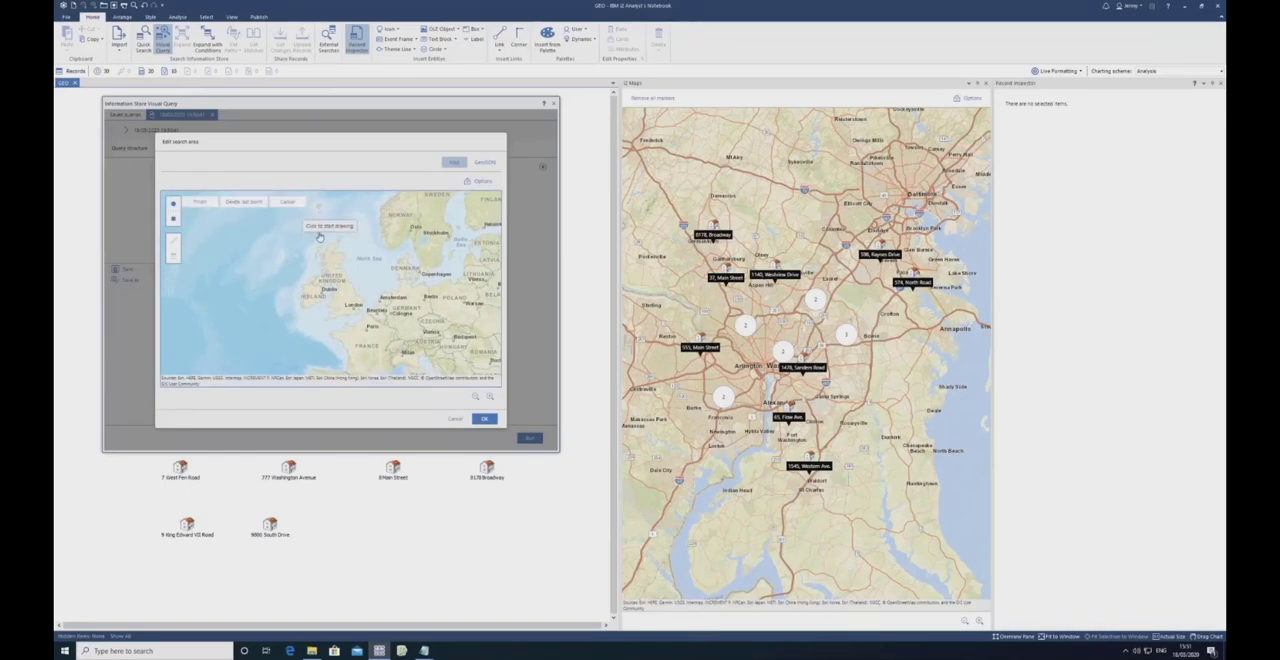
click(320, 232)
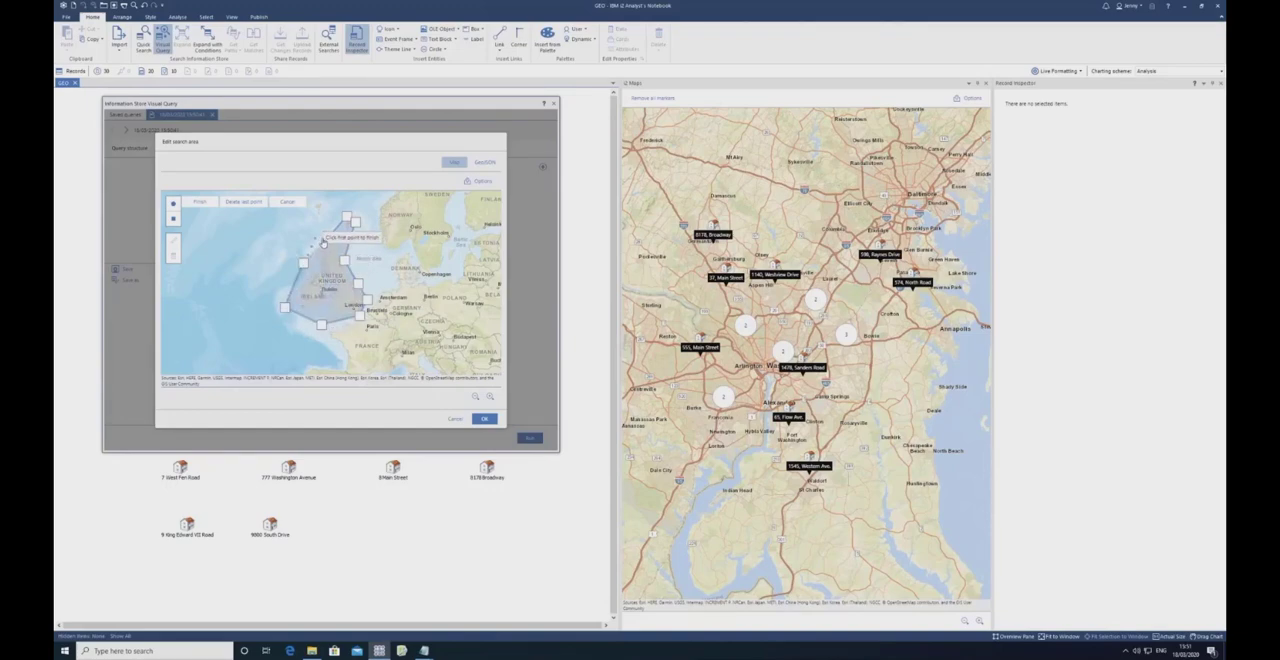
click(200, 200)
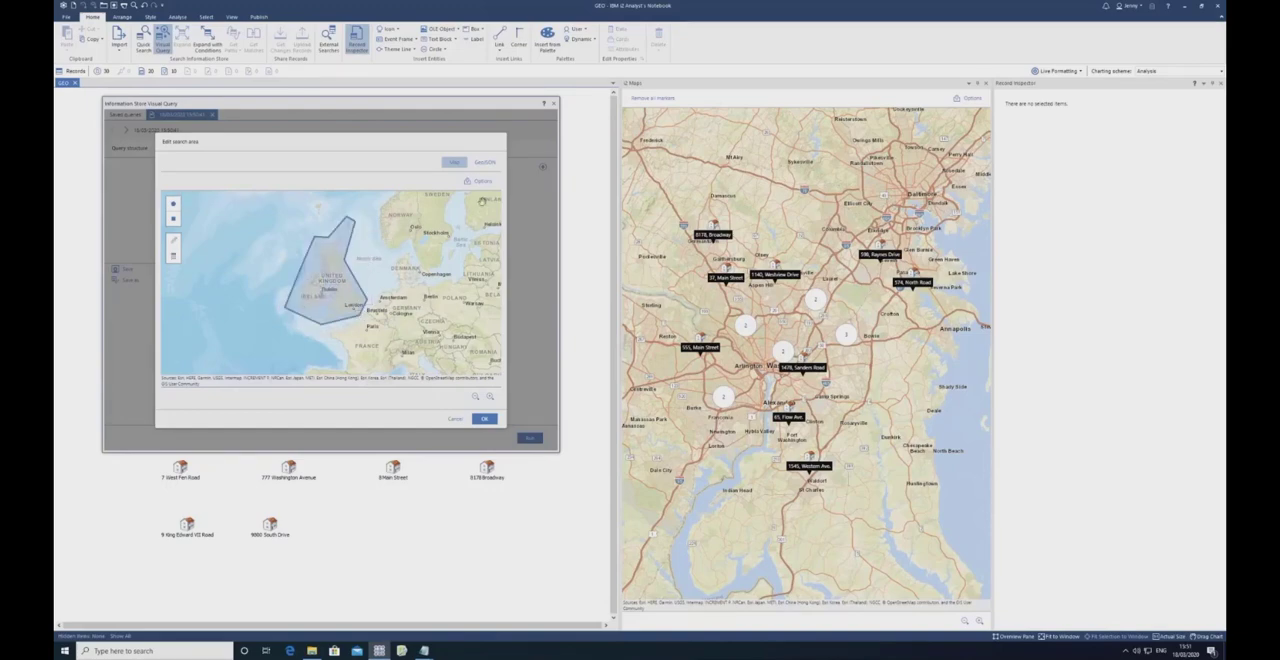
click(484, 418)
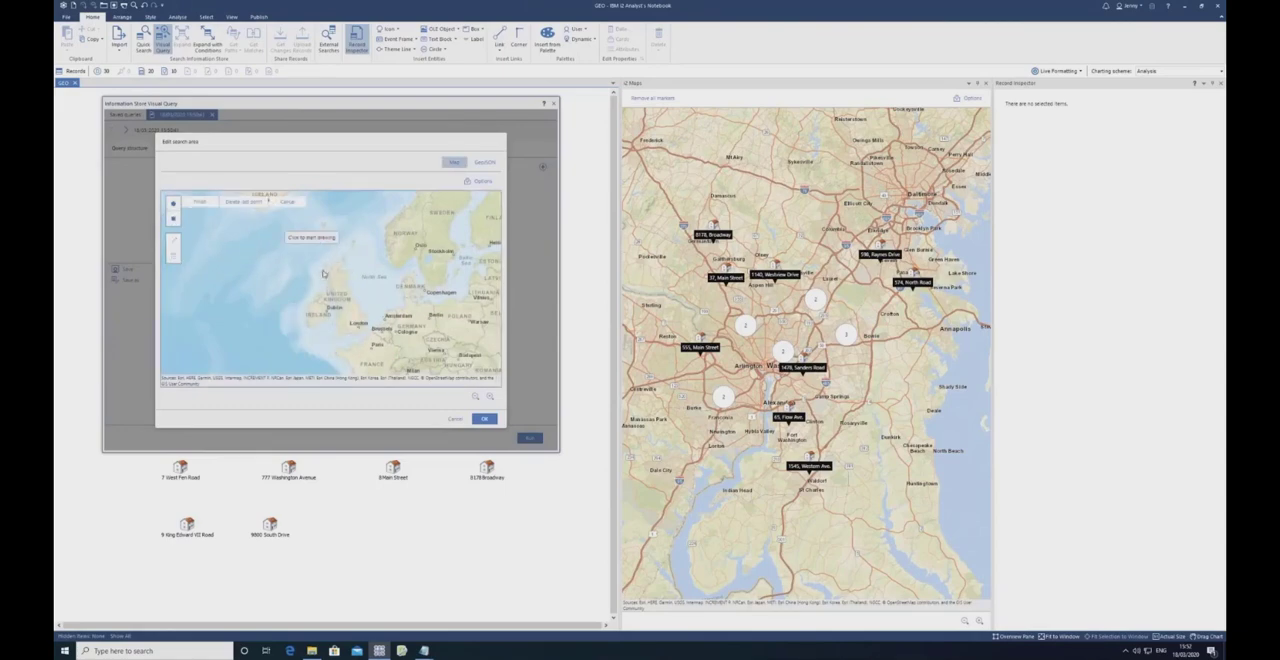
Step: Draw a self-crossing bow-tie polygon, accept it and run the query to get the invalid-polygon warning
click(312, 272)
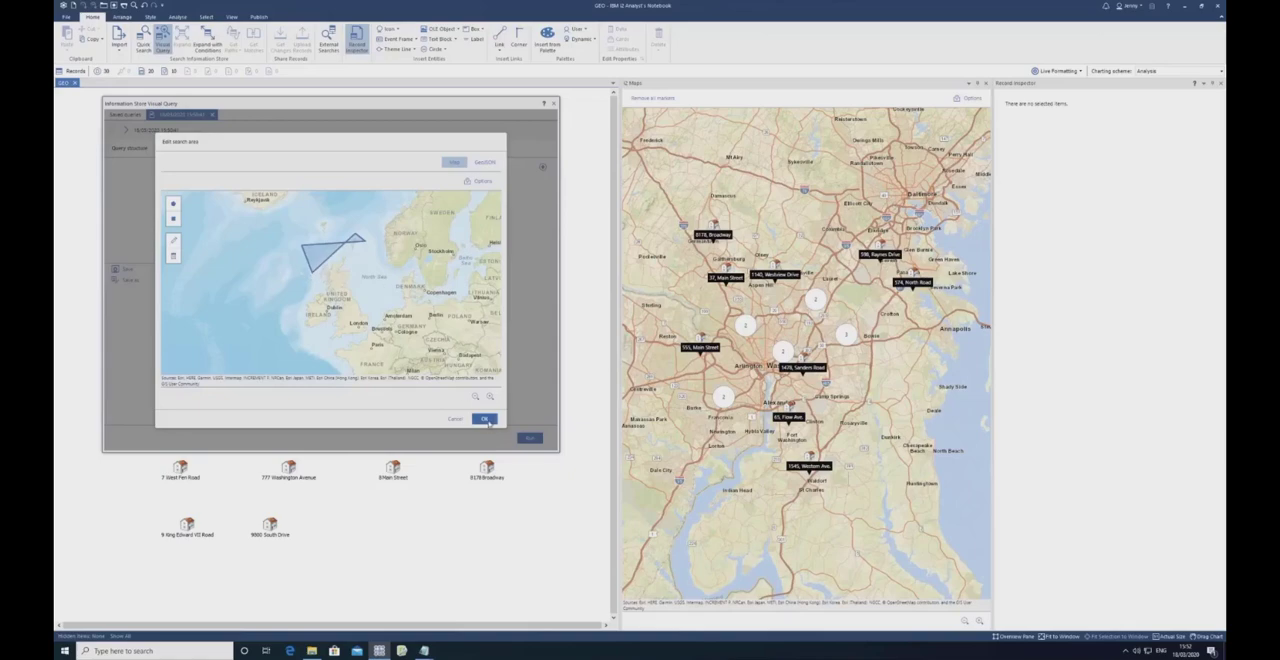
click(484, 418)
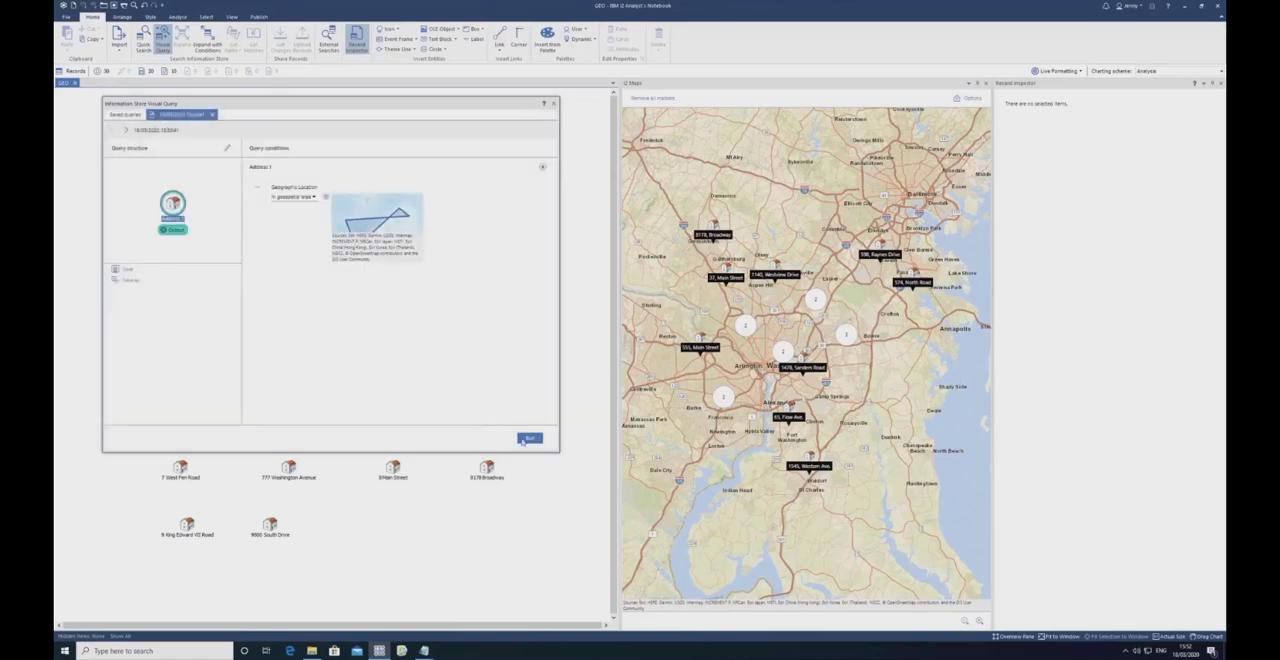
click(528, 438)
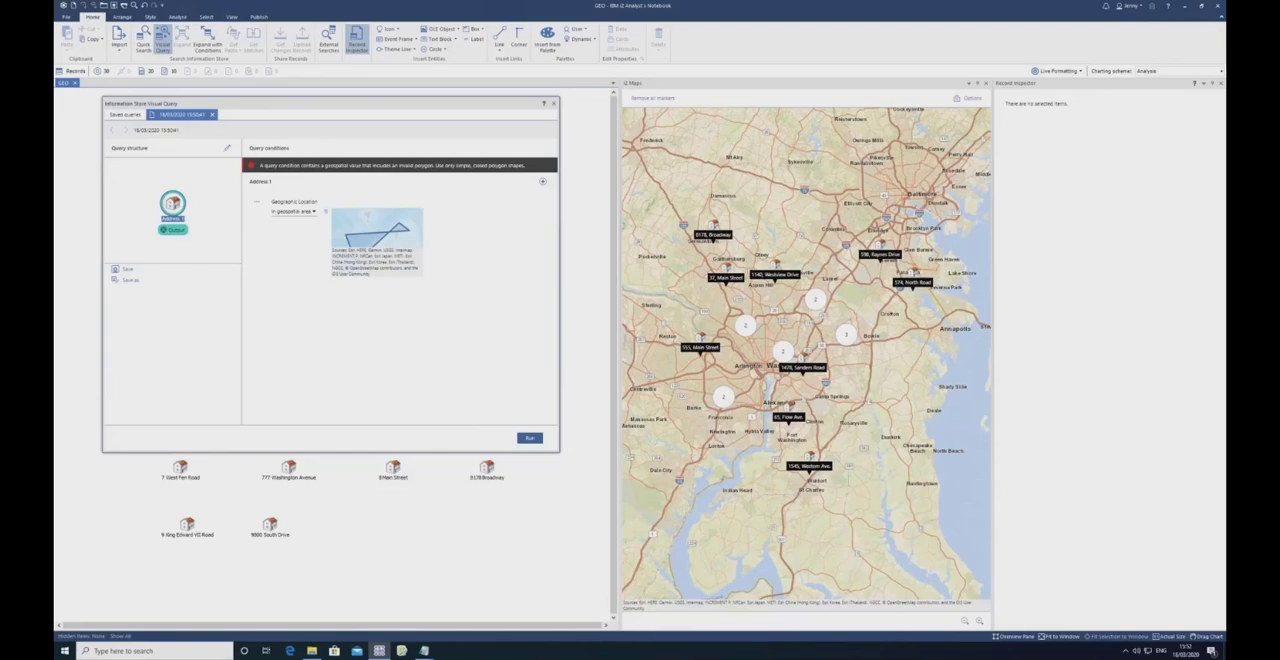
mouse_move(502, 190)
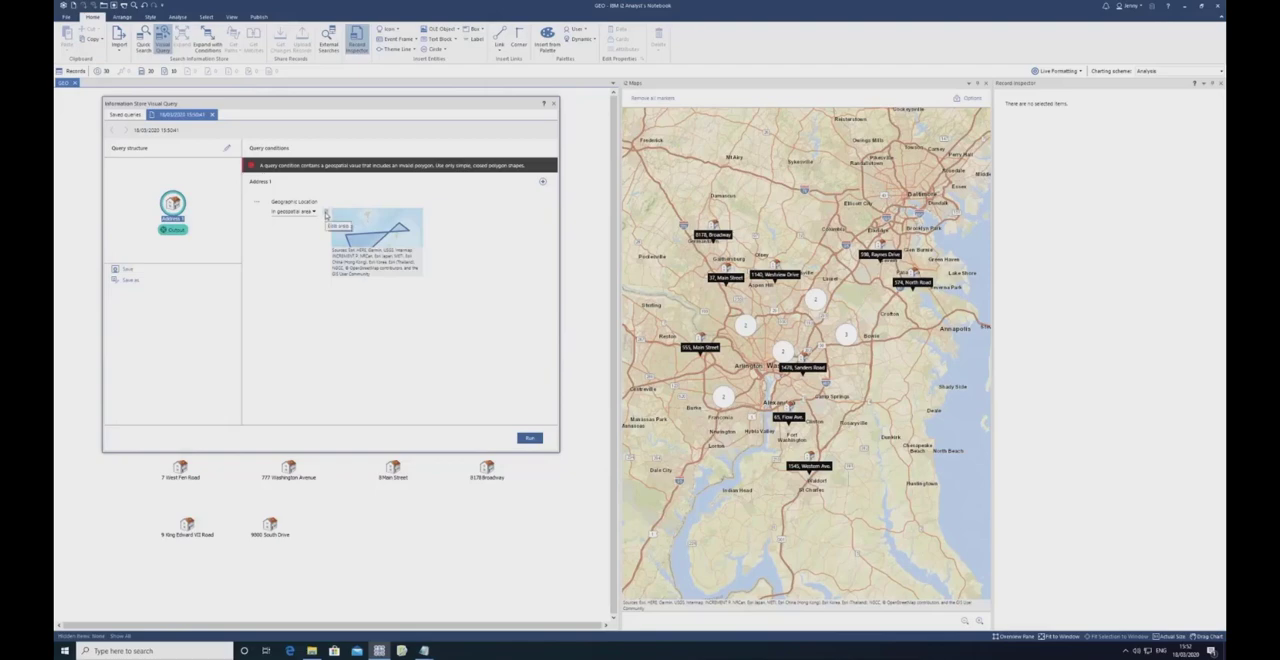
Step: Edit the condition's area, draw a larger polygon covering Britain, and switch to its GeoJSON text view
click(340, 224)
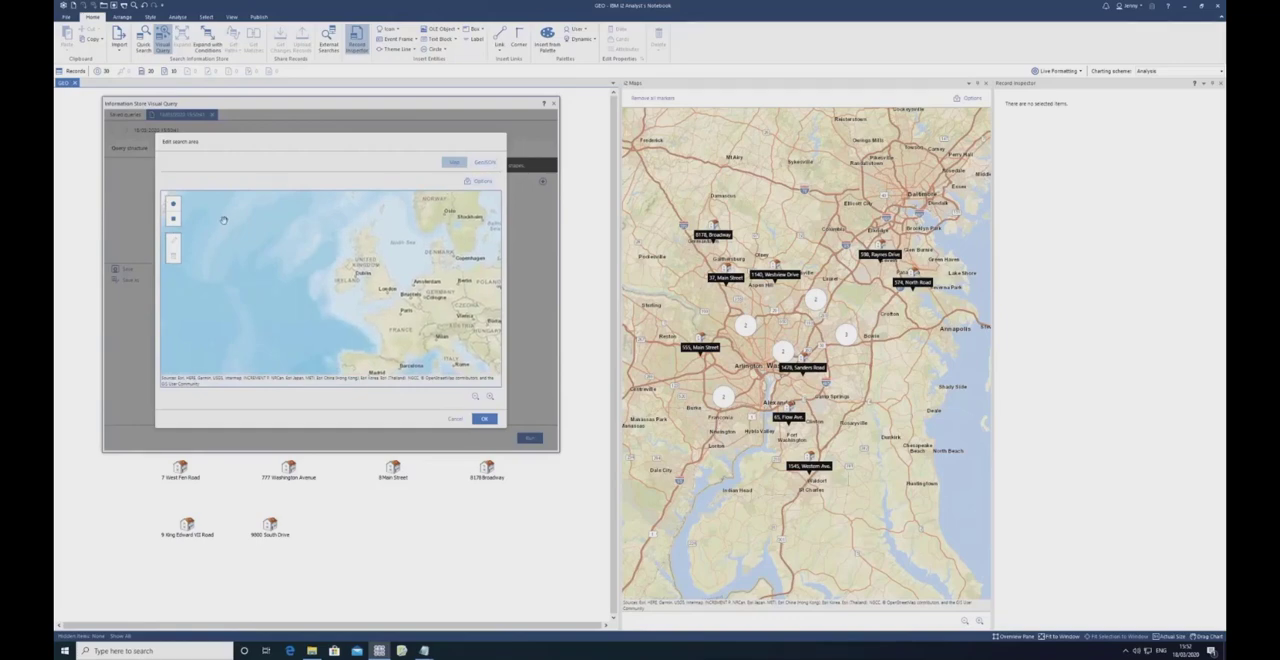
click(174, 204)
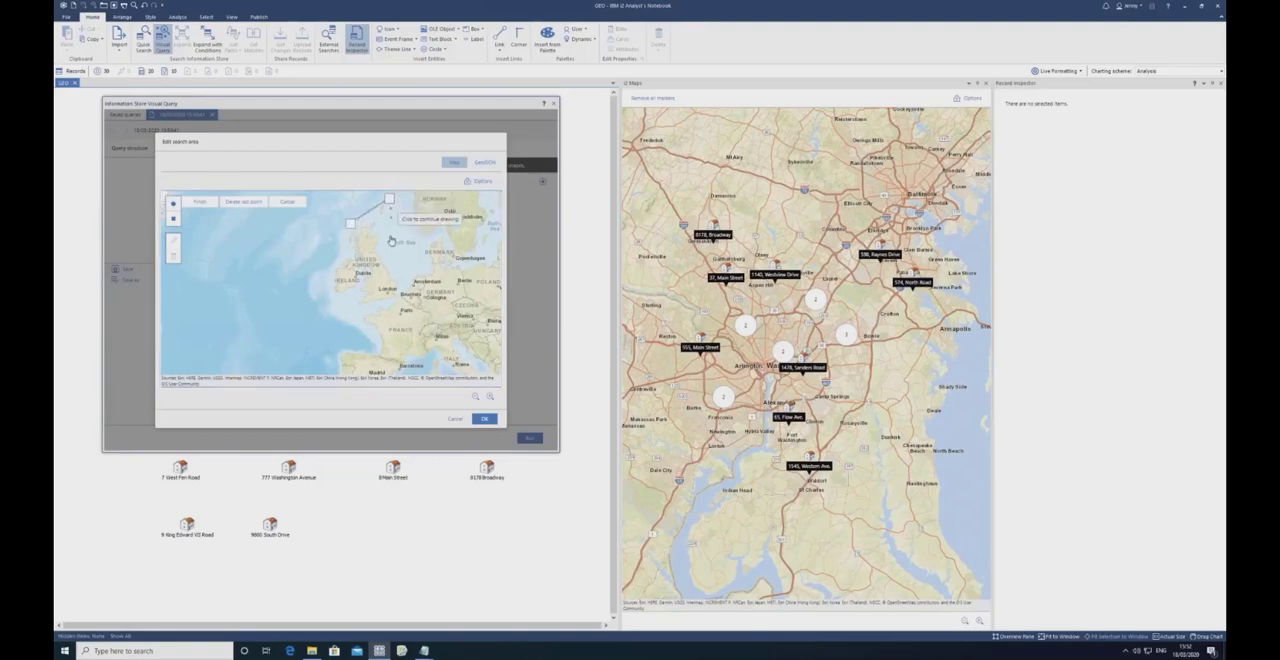
click(392, 232)
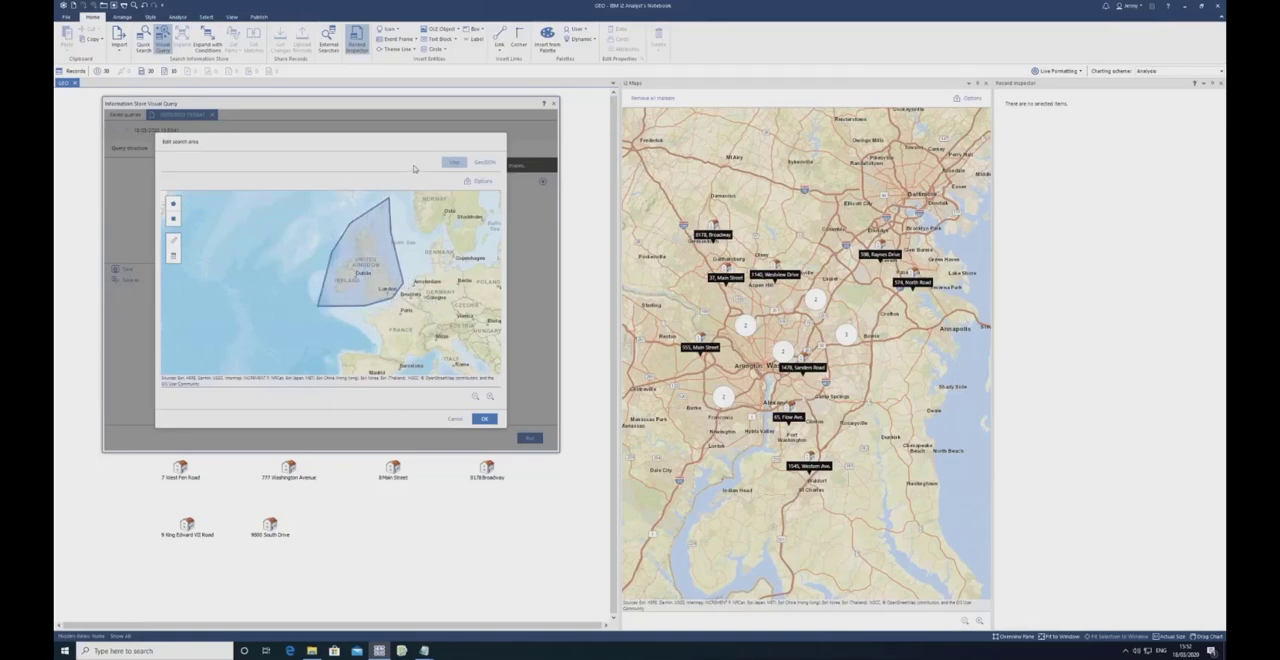
click(484, 162)
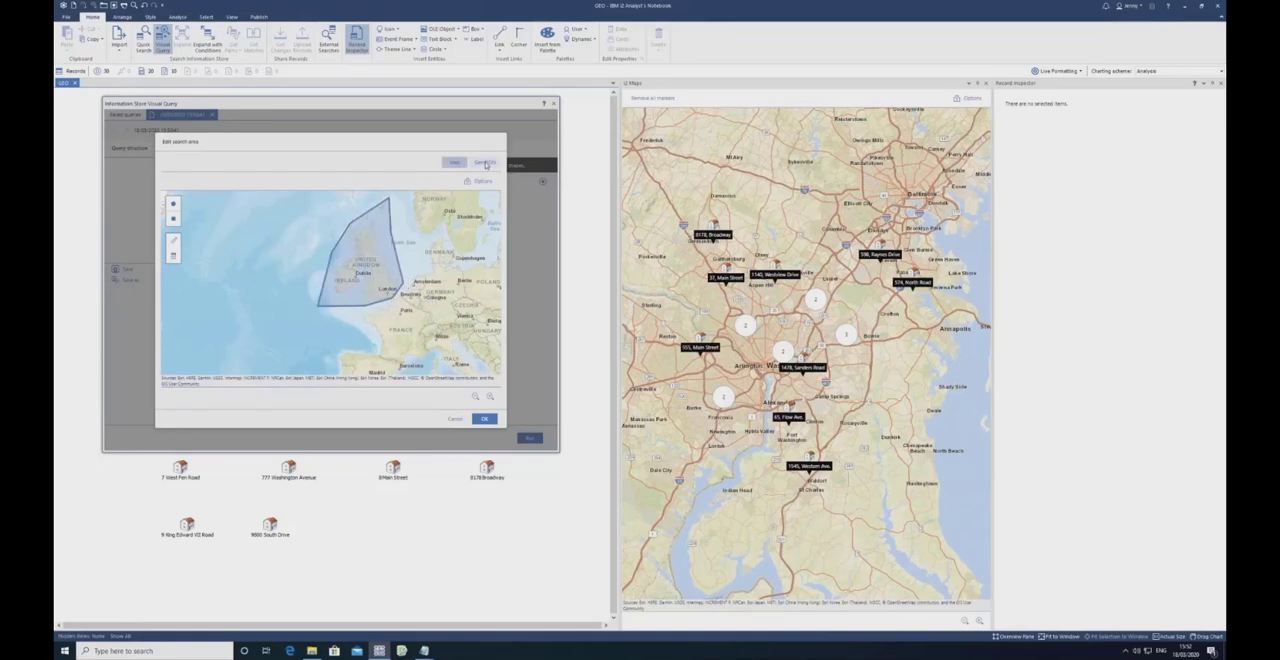
click(484, 160)
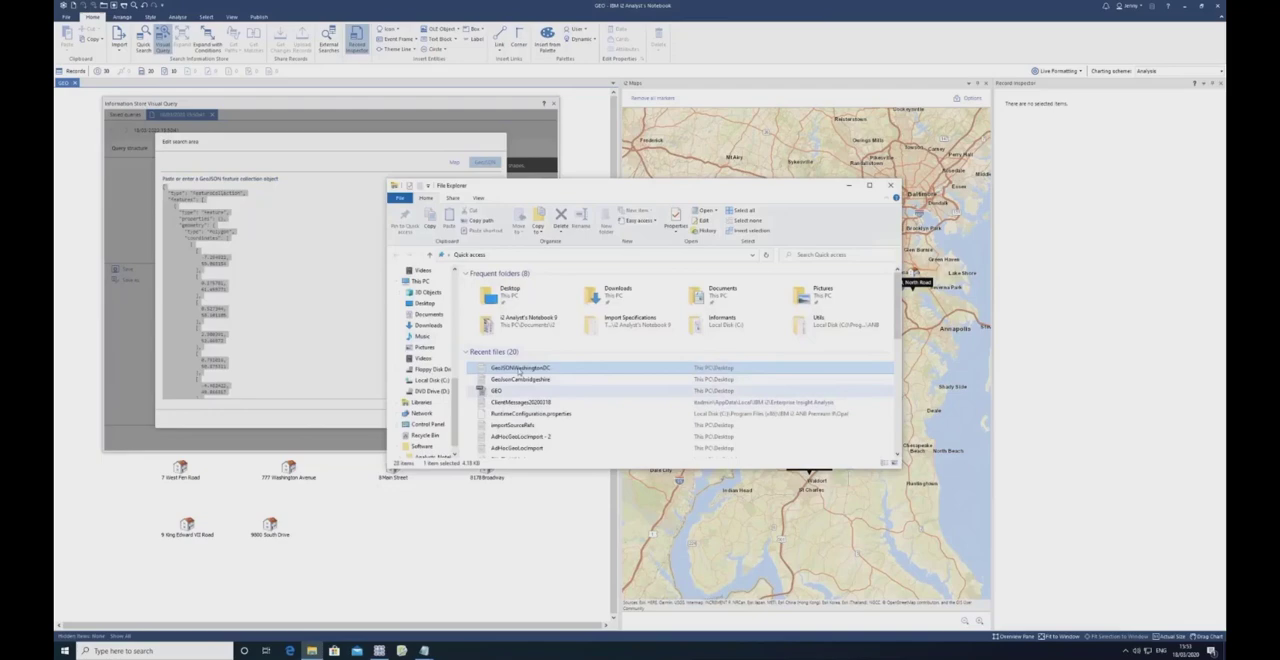
Step: Open the recent Quick access file holding the GeoJSON coordinates for the search area
double_click(518, 368)
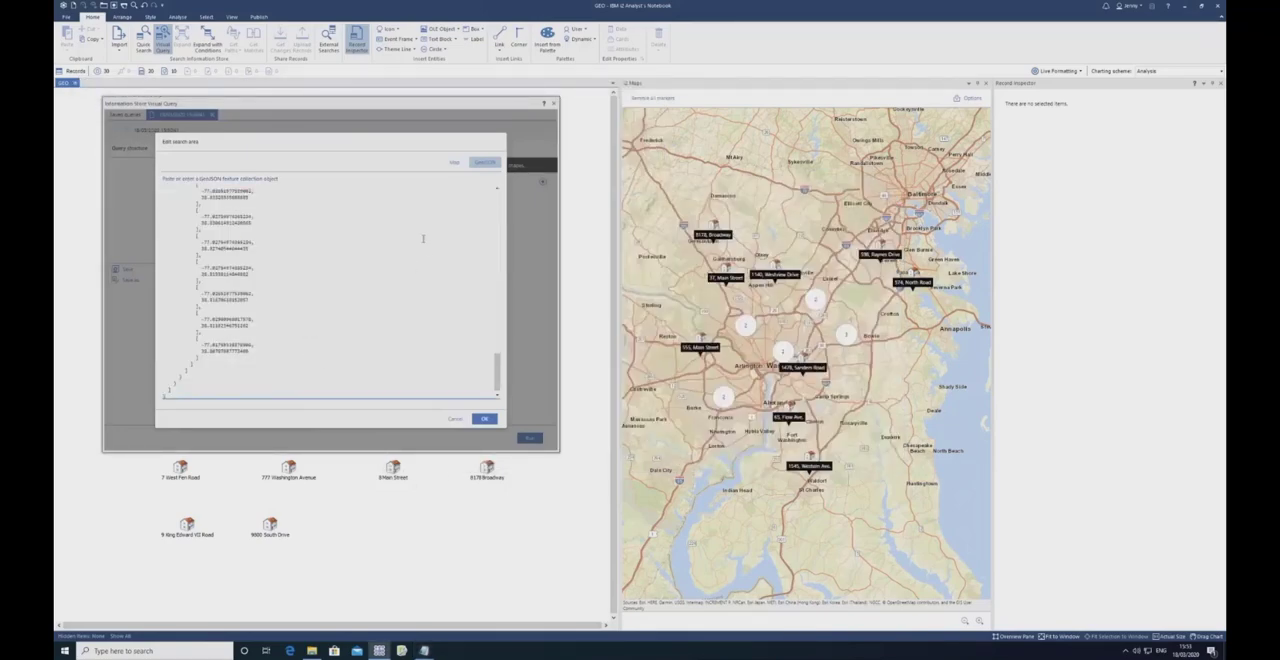
mouse_move(460, 180)
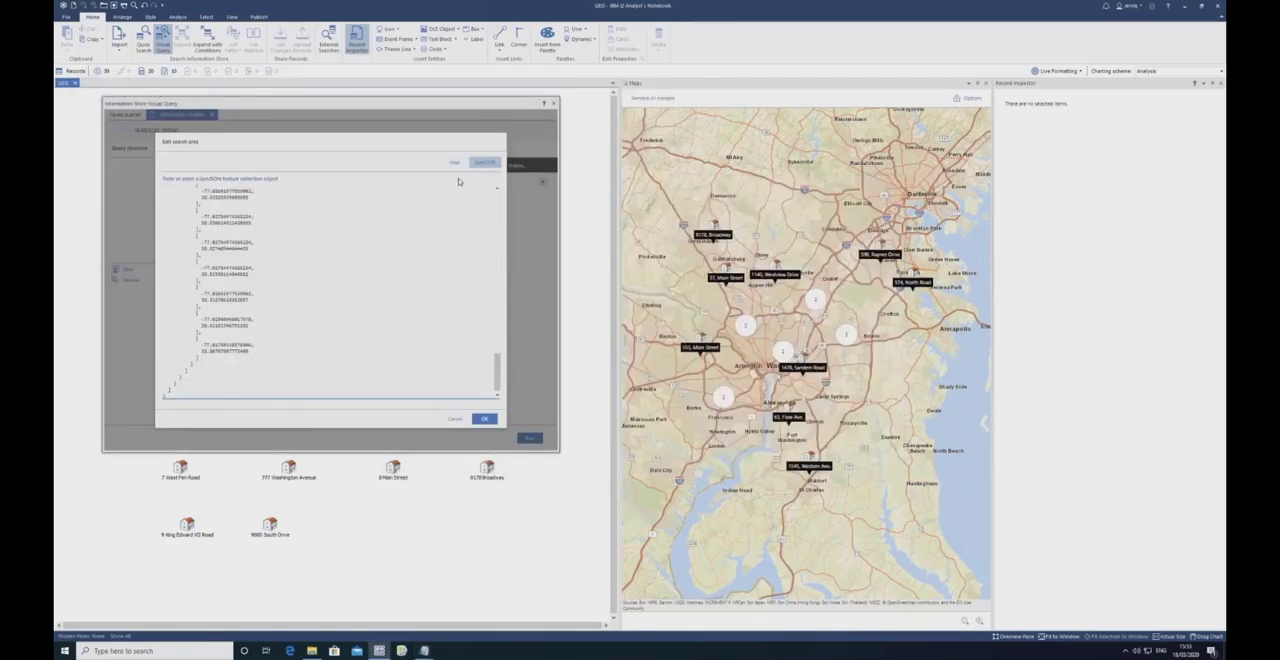
Step: Preview the pasted Washington, D.C. boundary polygon on the map and accept it as the search area
click(454, 162)
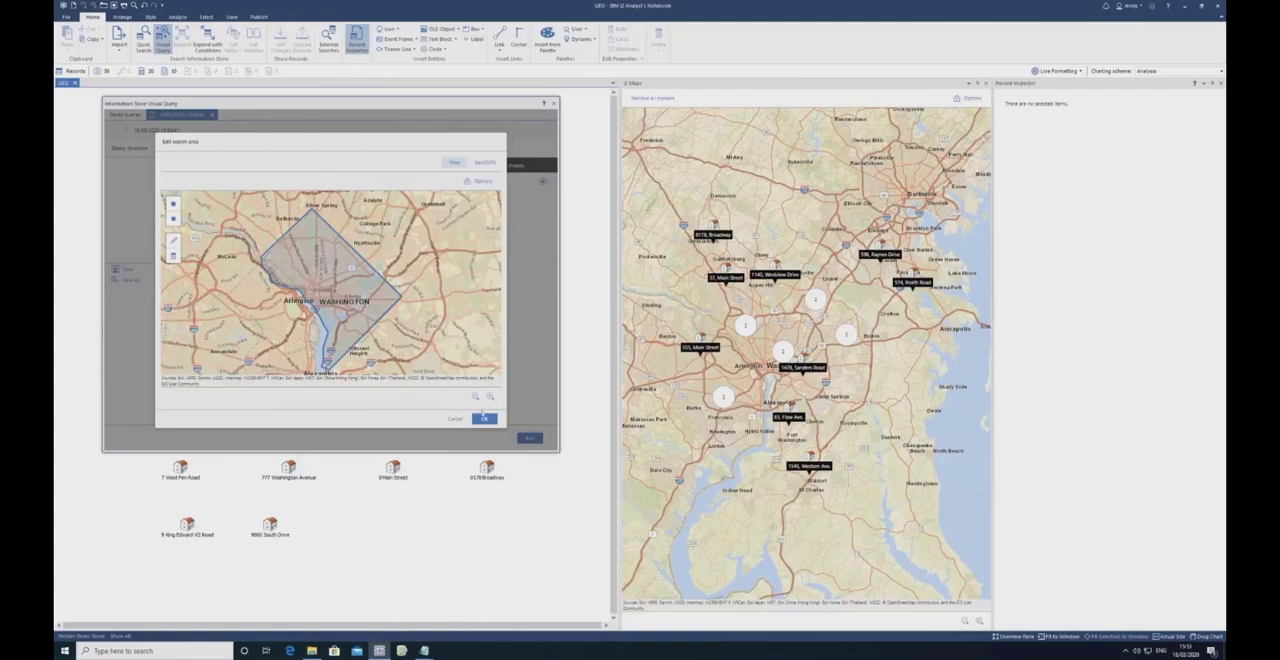
click(484, 418)
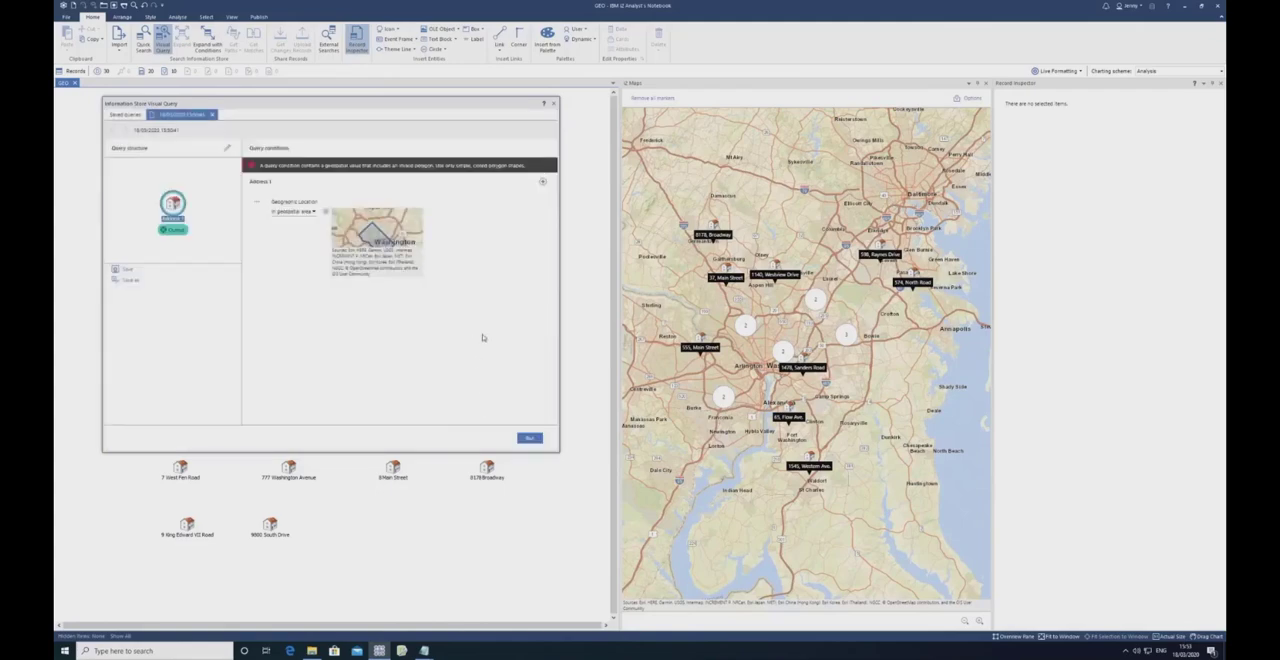